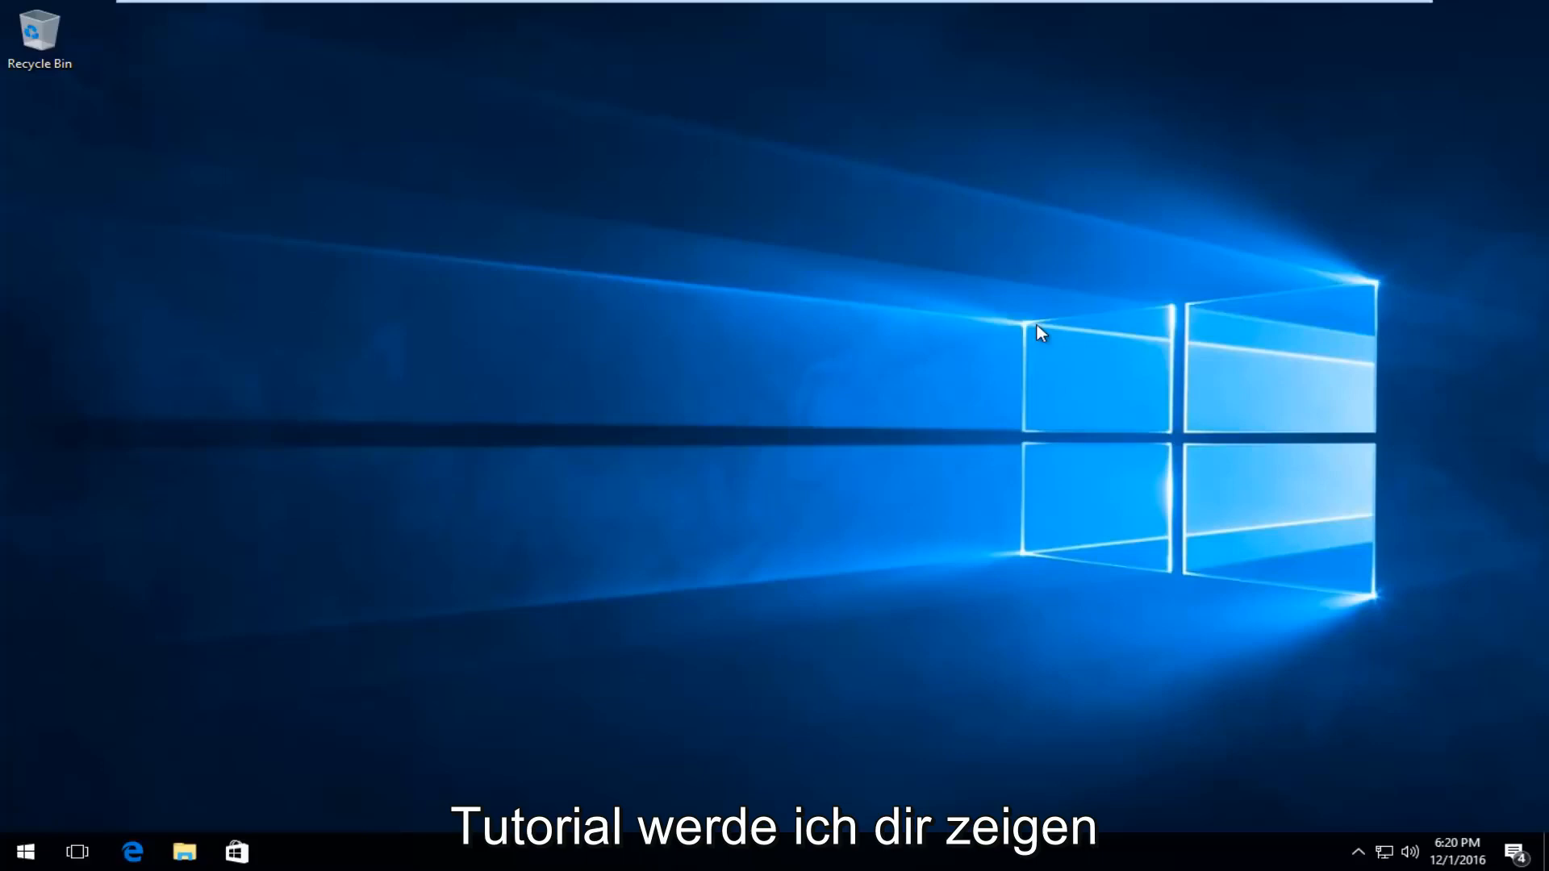
mouse_move(965, 389)
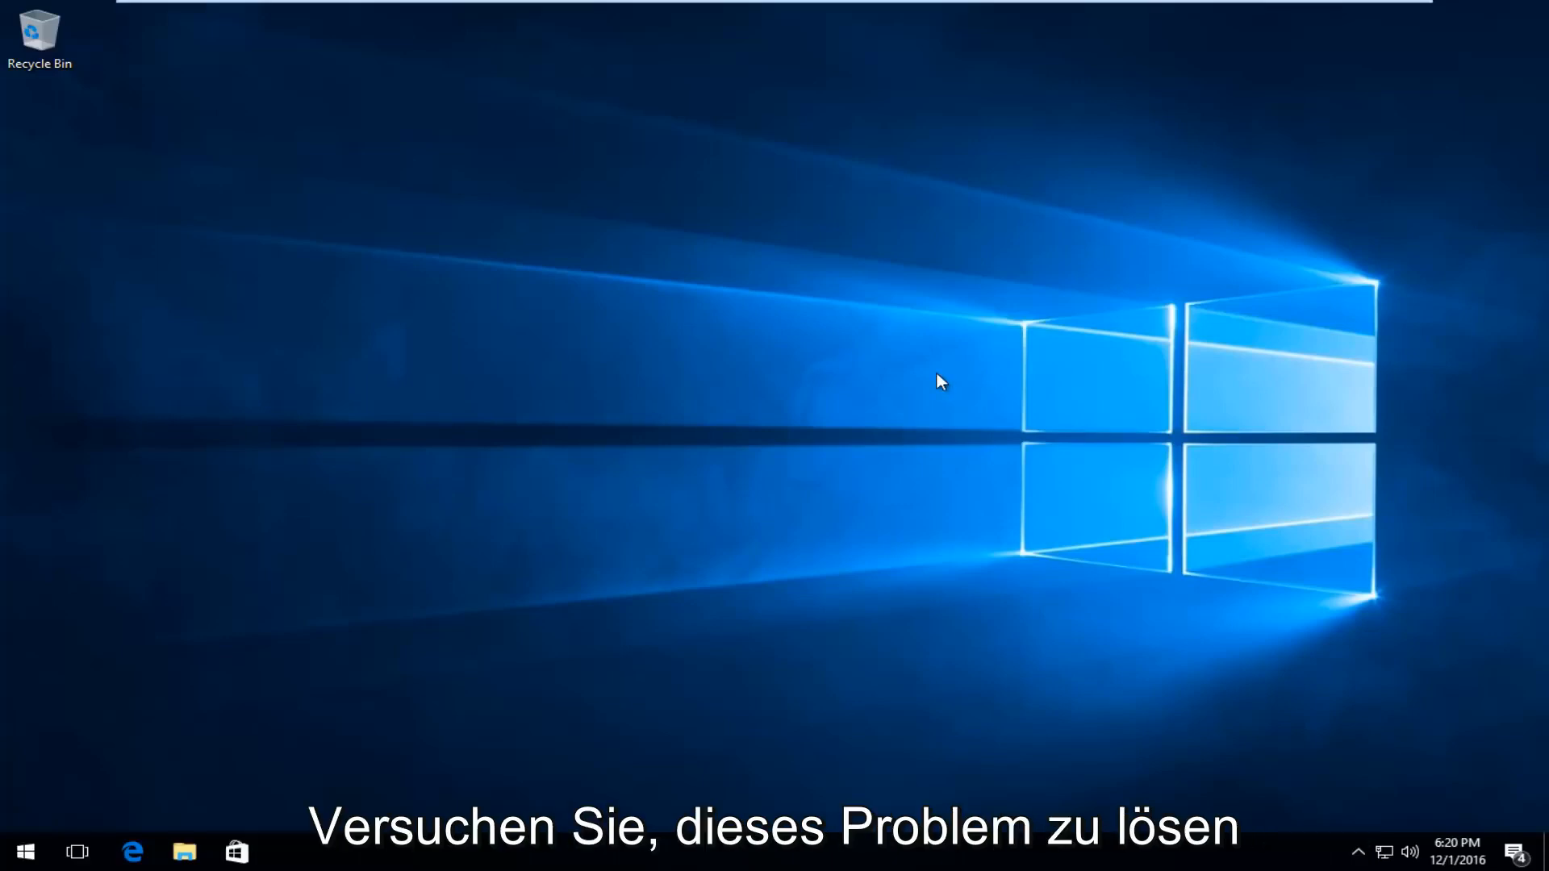
mouse_move(228, 702)
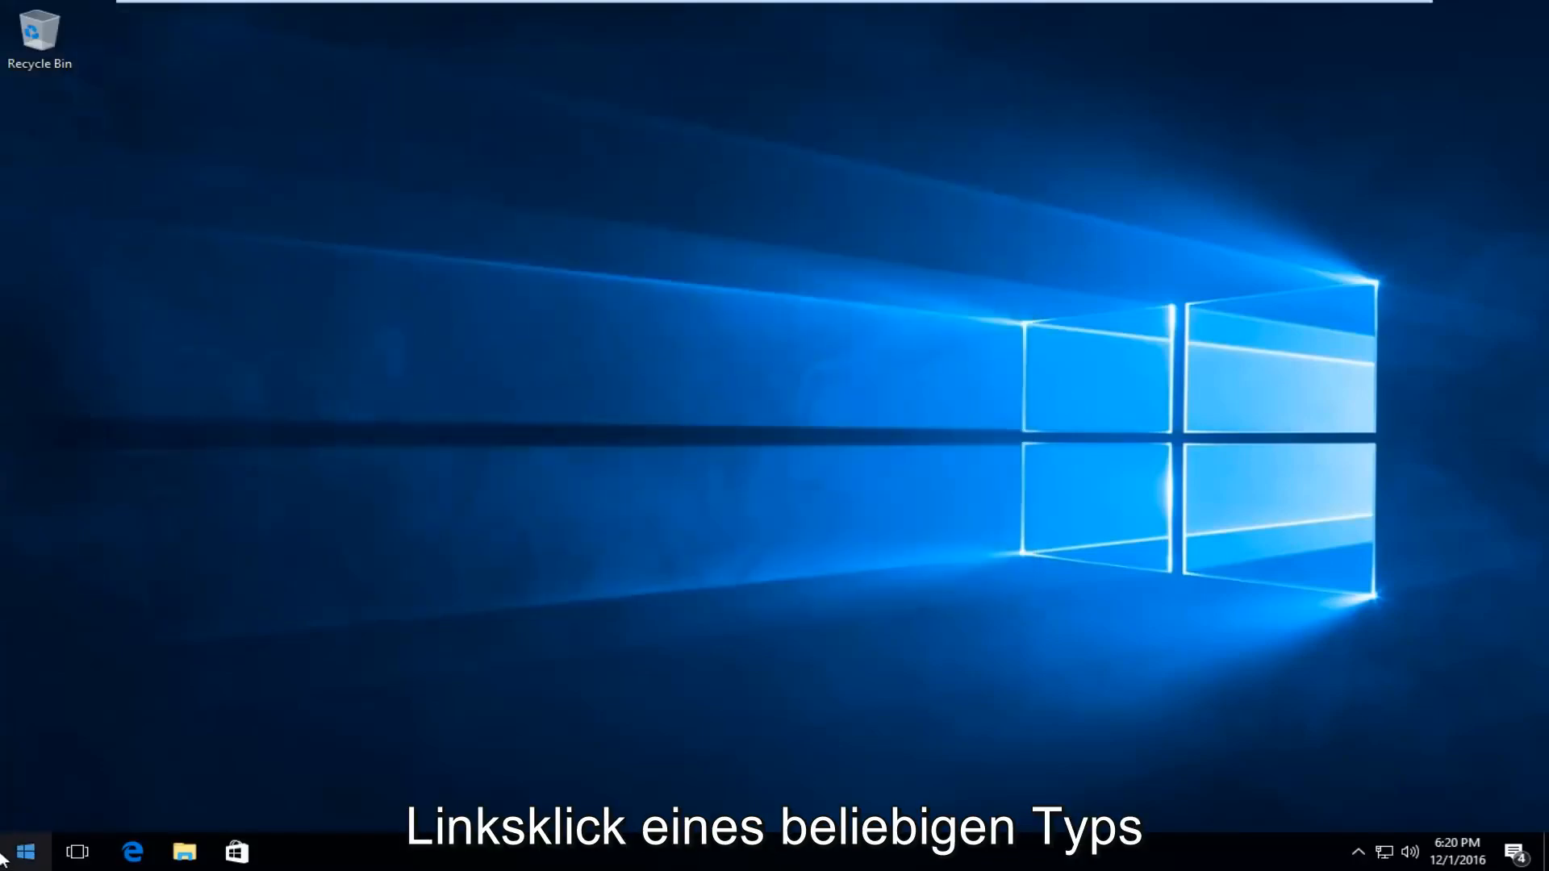
- Search 'computer' from Start and open This PC showing folders and drives
left_click(24, 852)
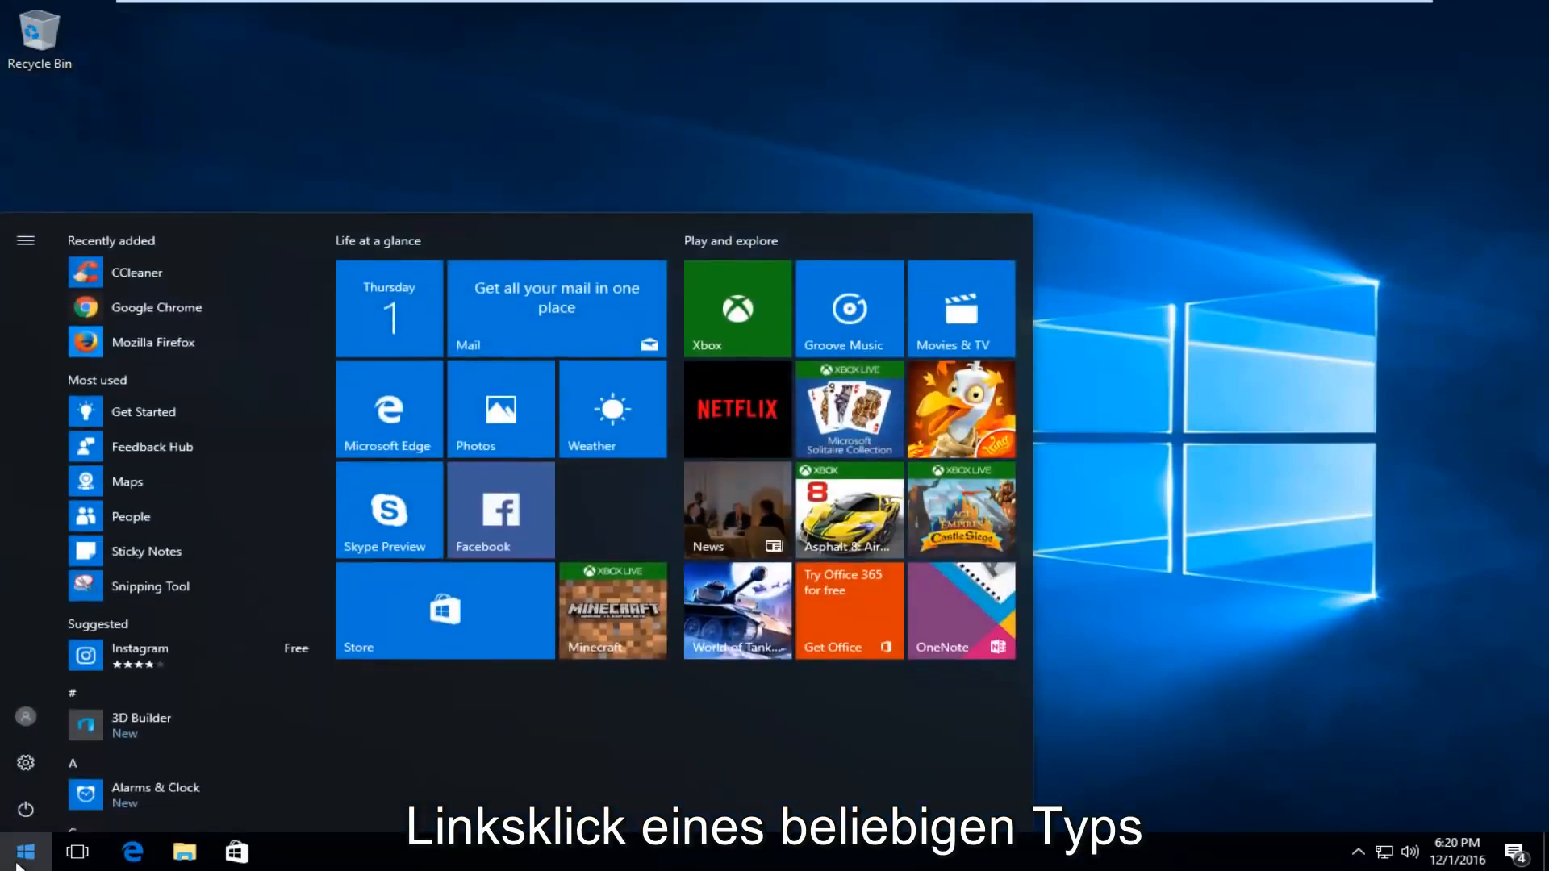
type("computer")
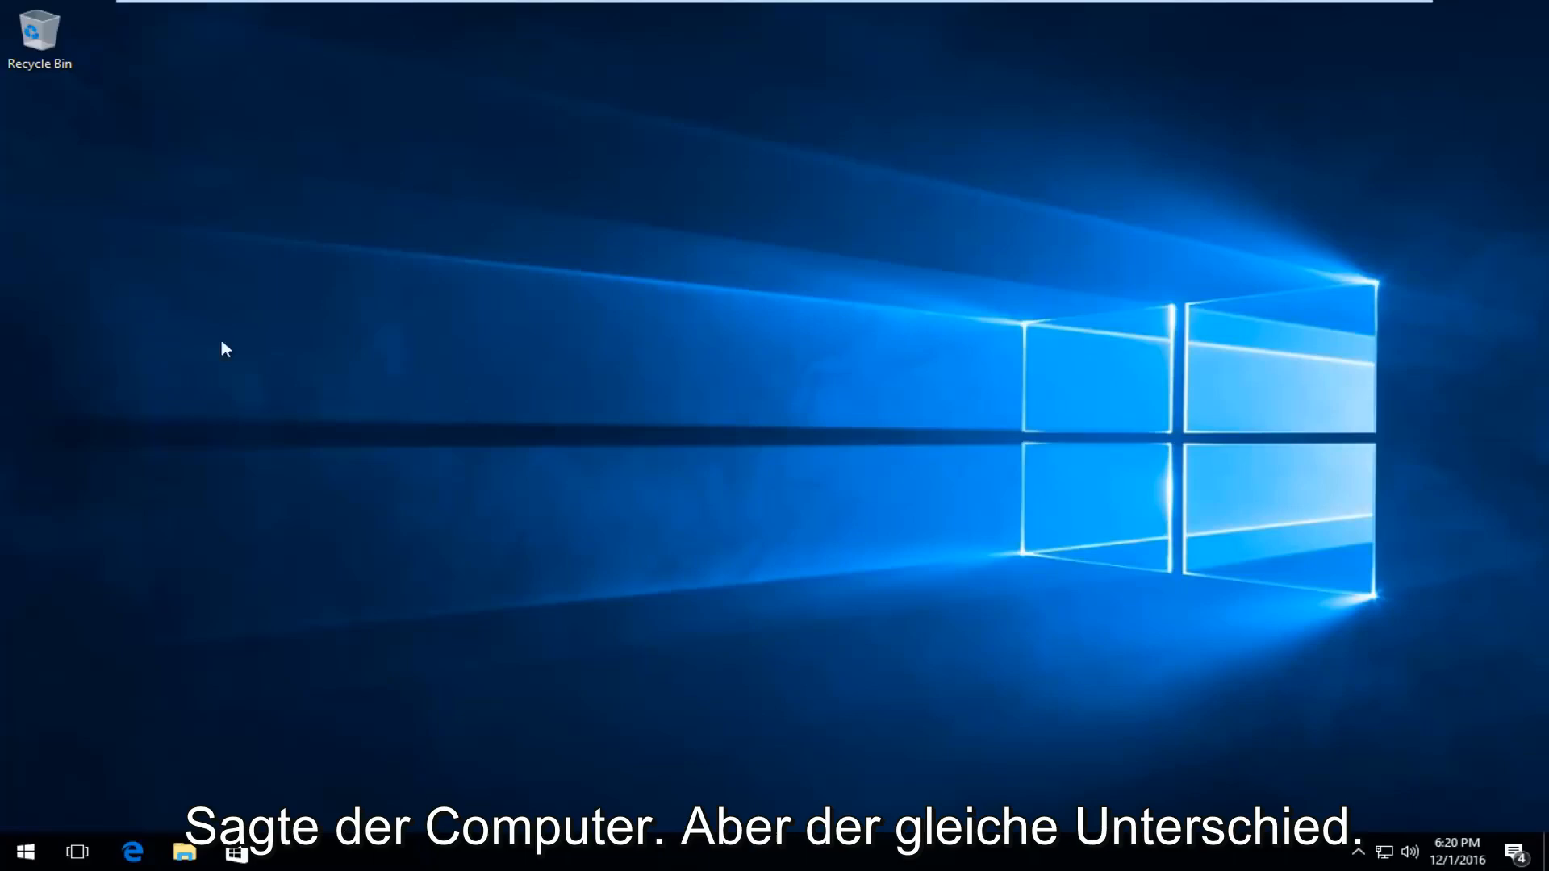
left_click(184, 850)
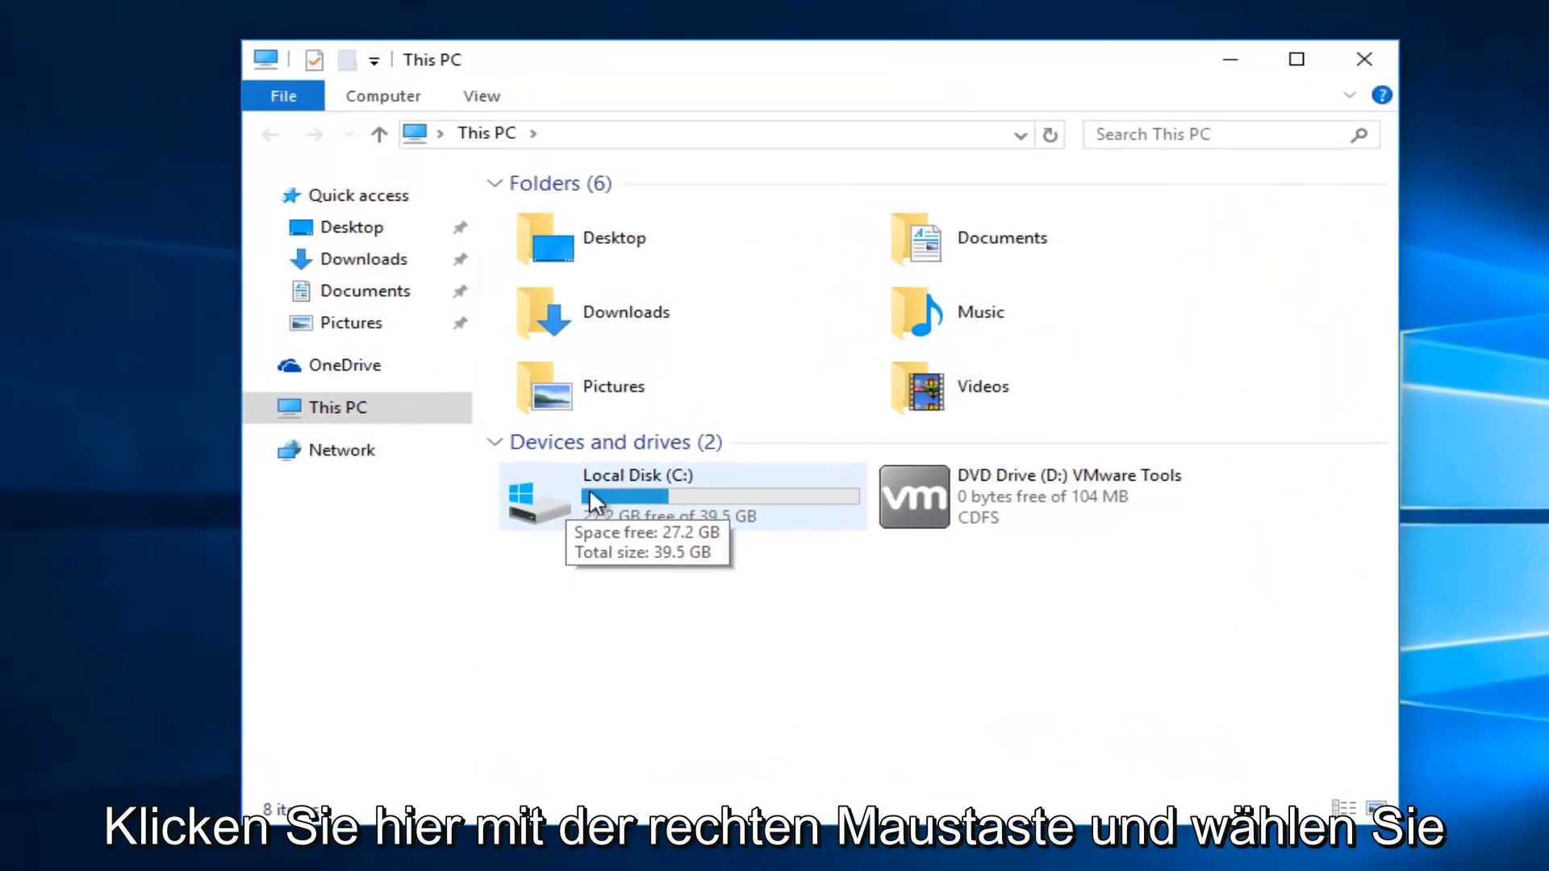
- Open Local Disk (C:) Properties, Security, and start editing its permissions
right_click(592, 496)
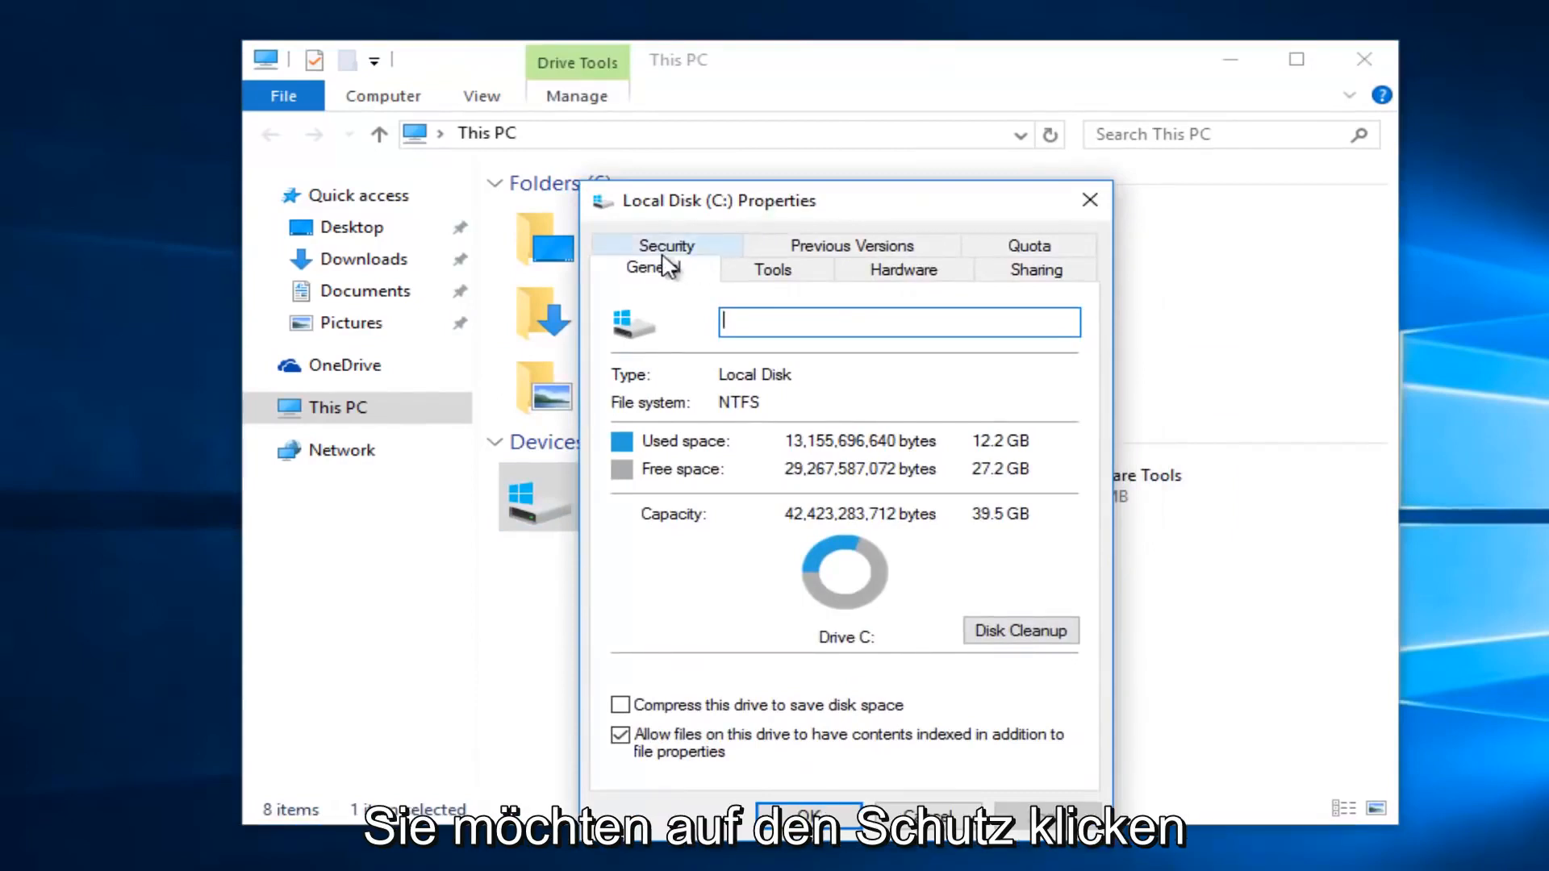
left_click(667, 246)
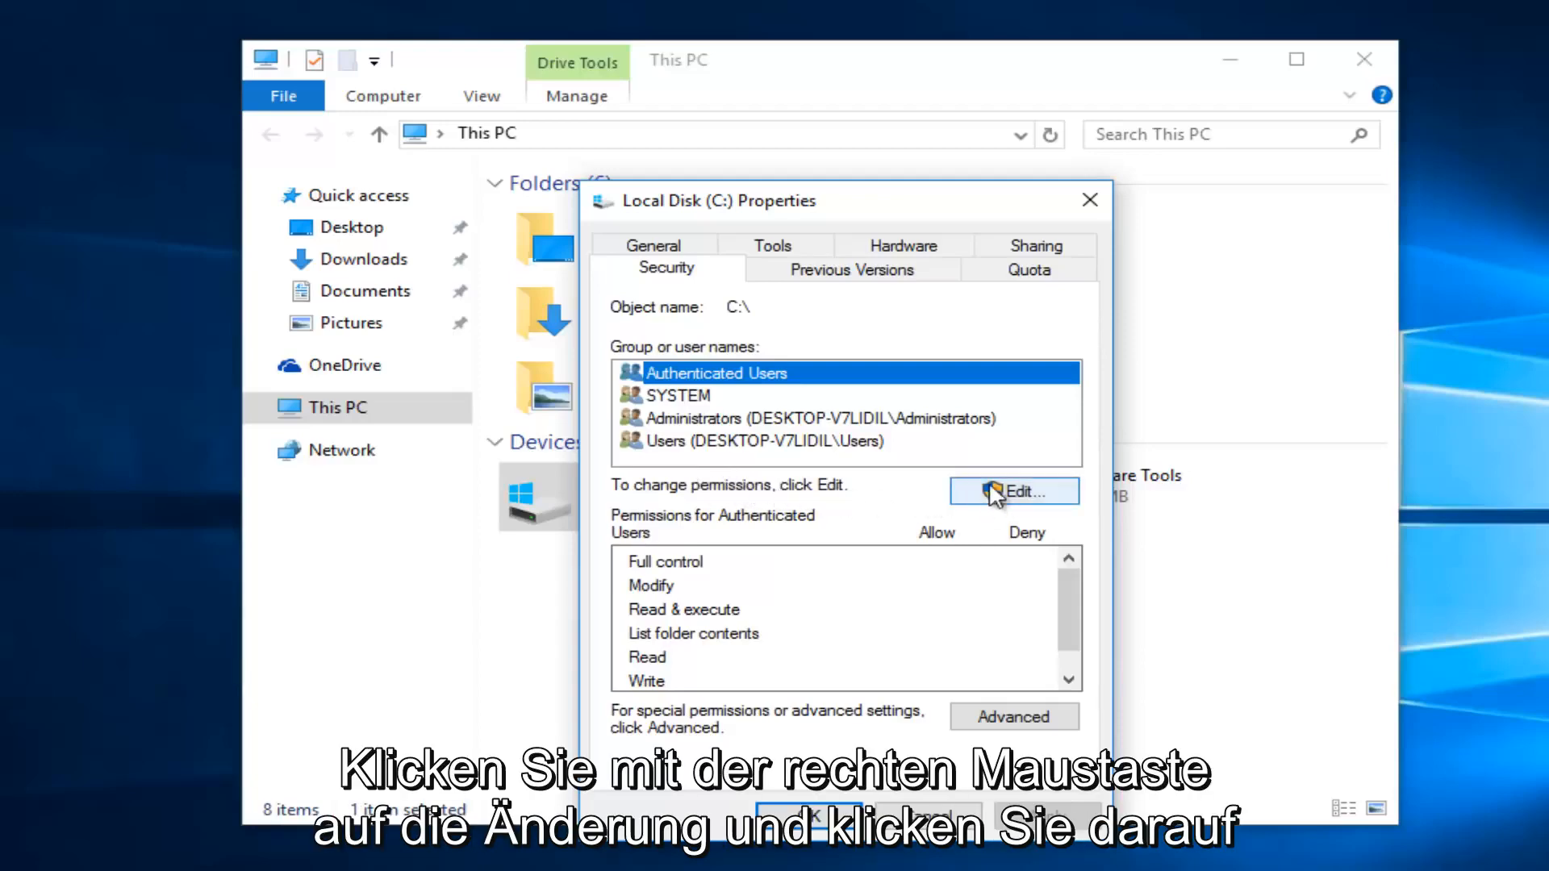
left_click(1013, 491)
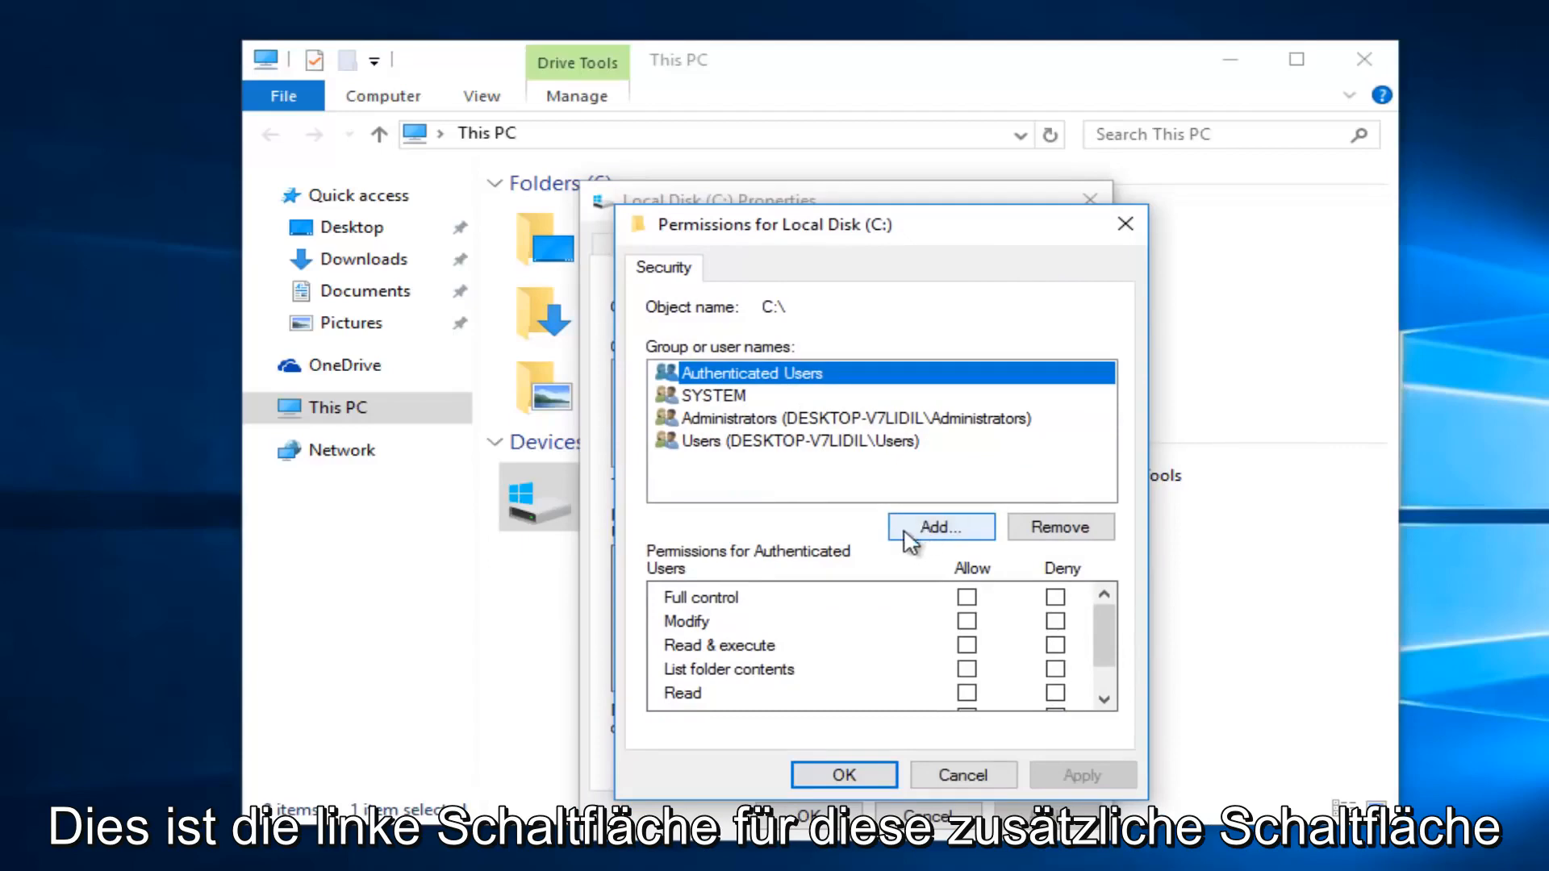
- Find the Everyone group via advanced search and add it to the C: drive permissions
left_click(939, 526)
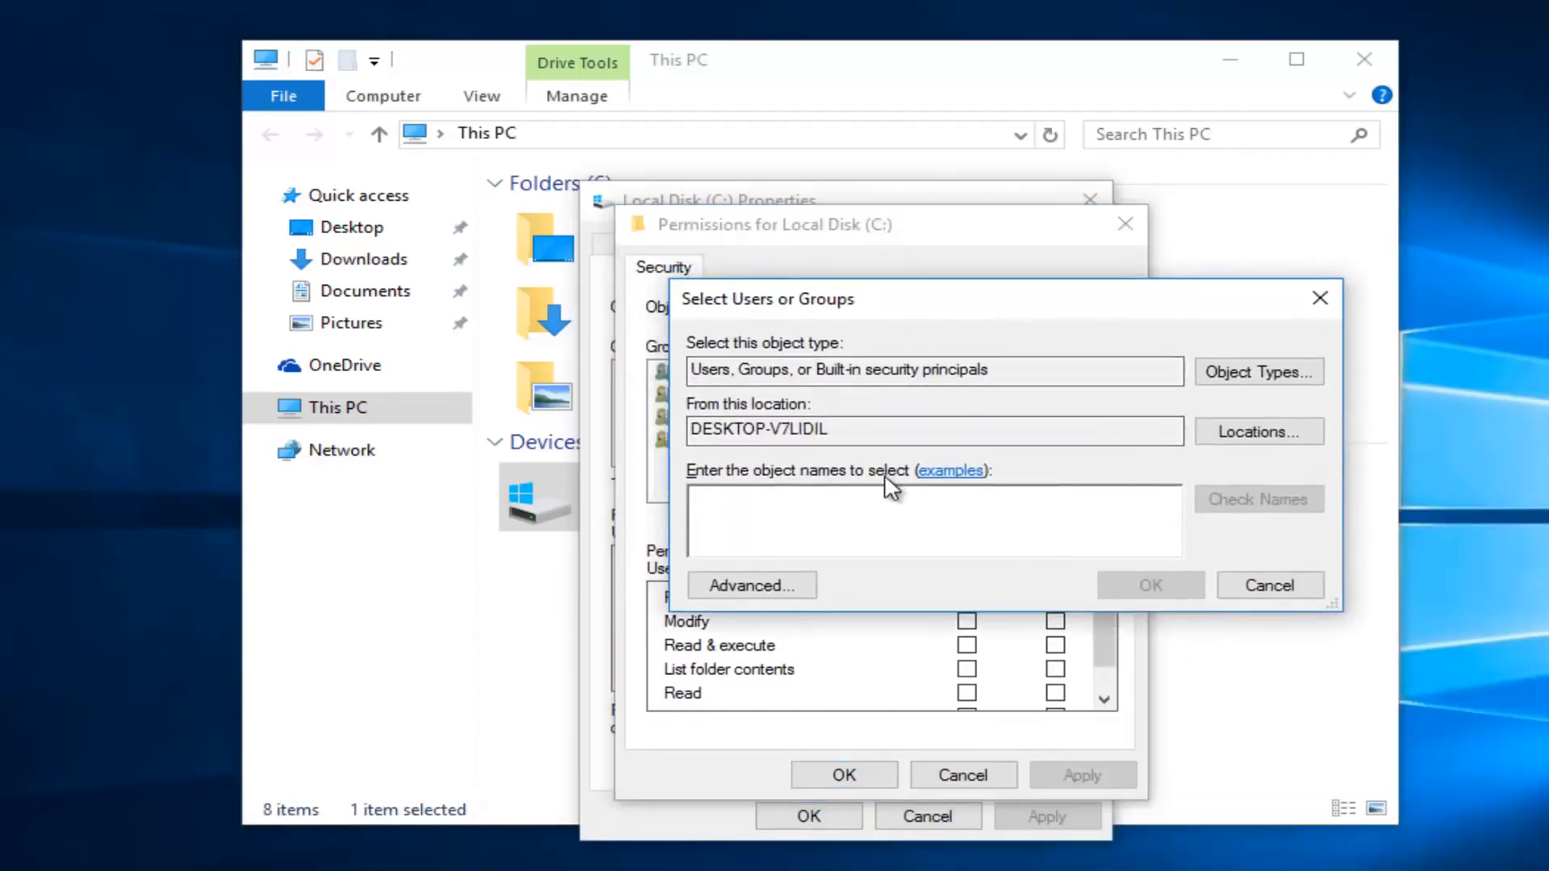
left_click(931, 498)
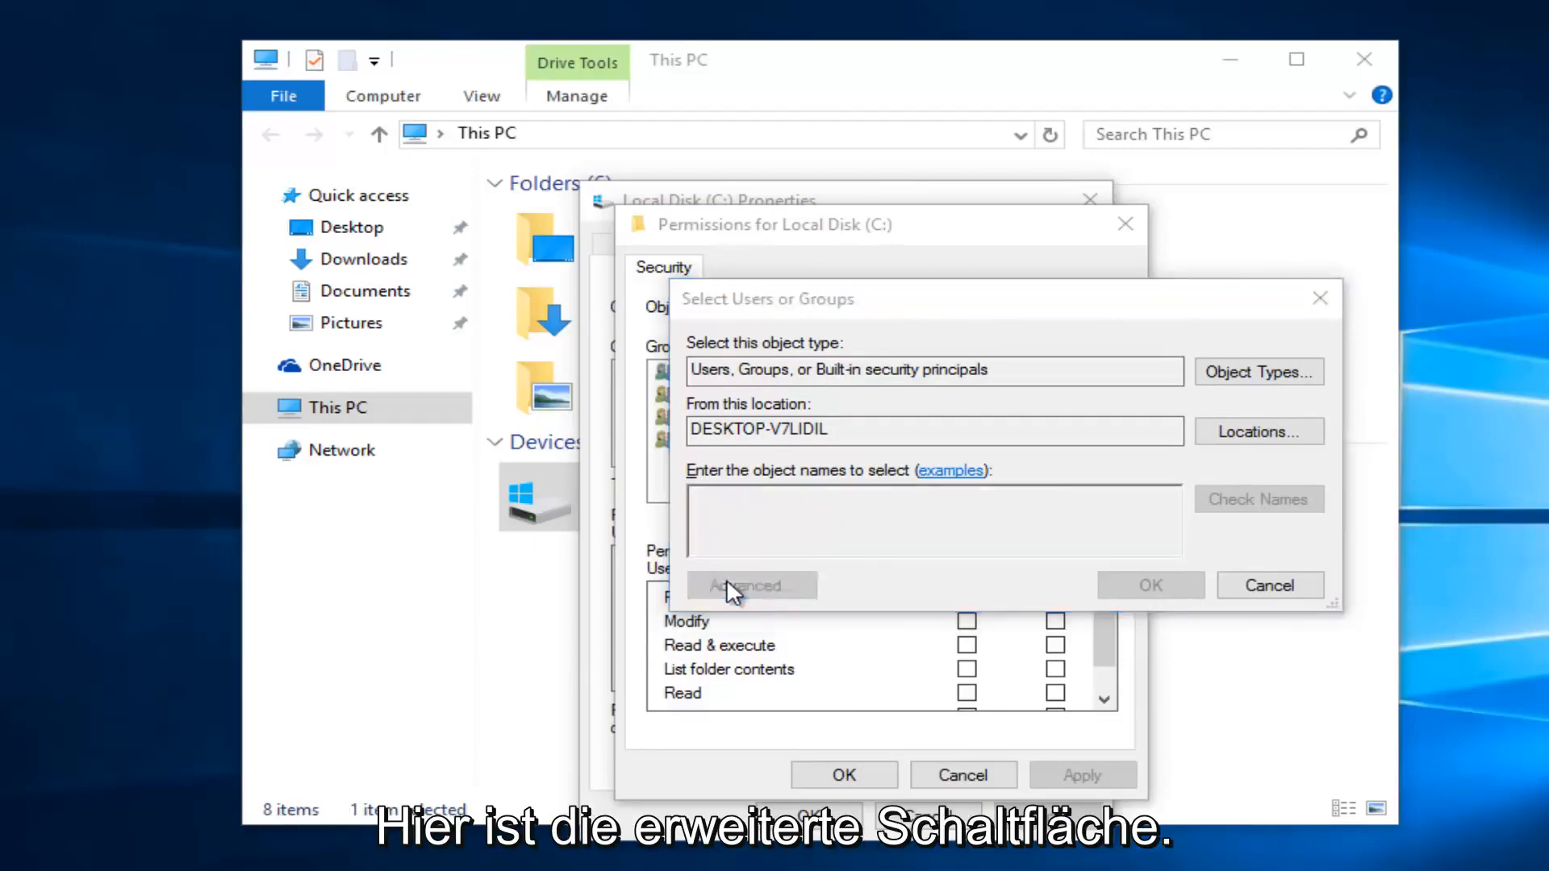
left_click(750, 584)
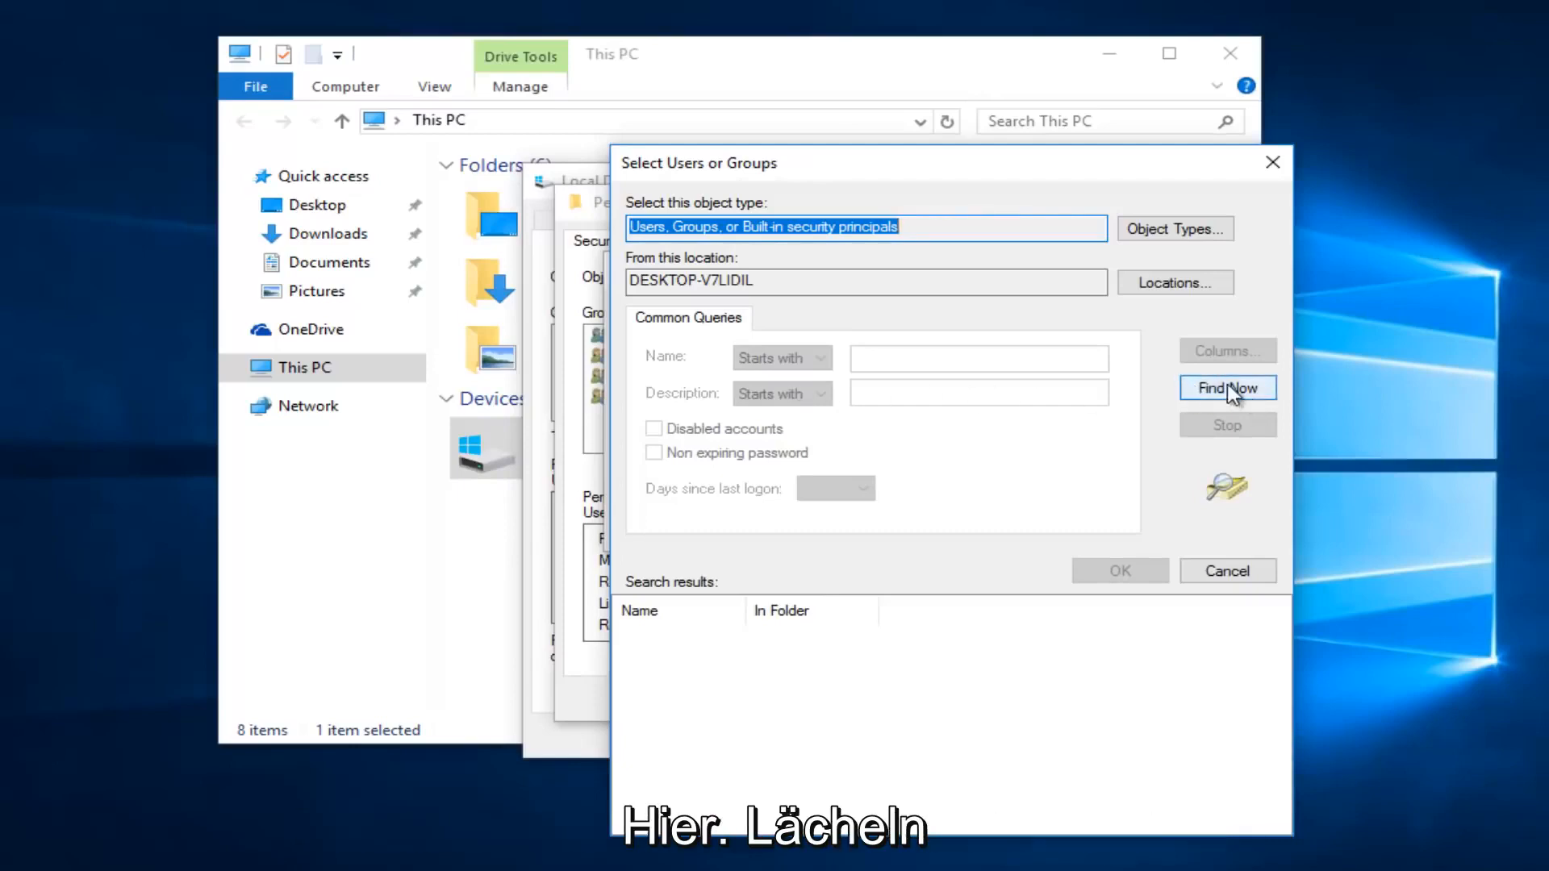
left_click(1226, 387)
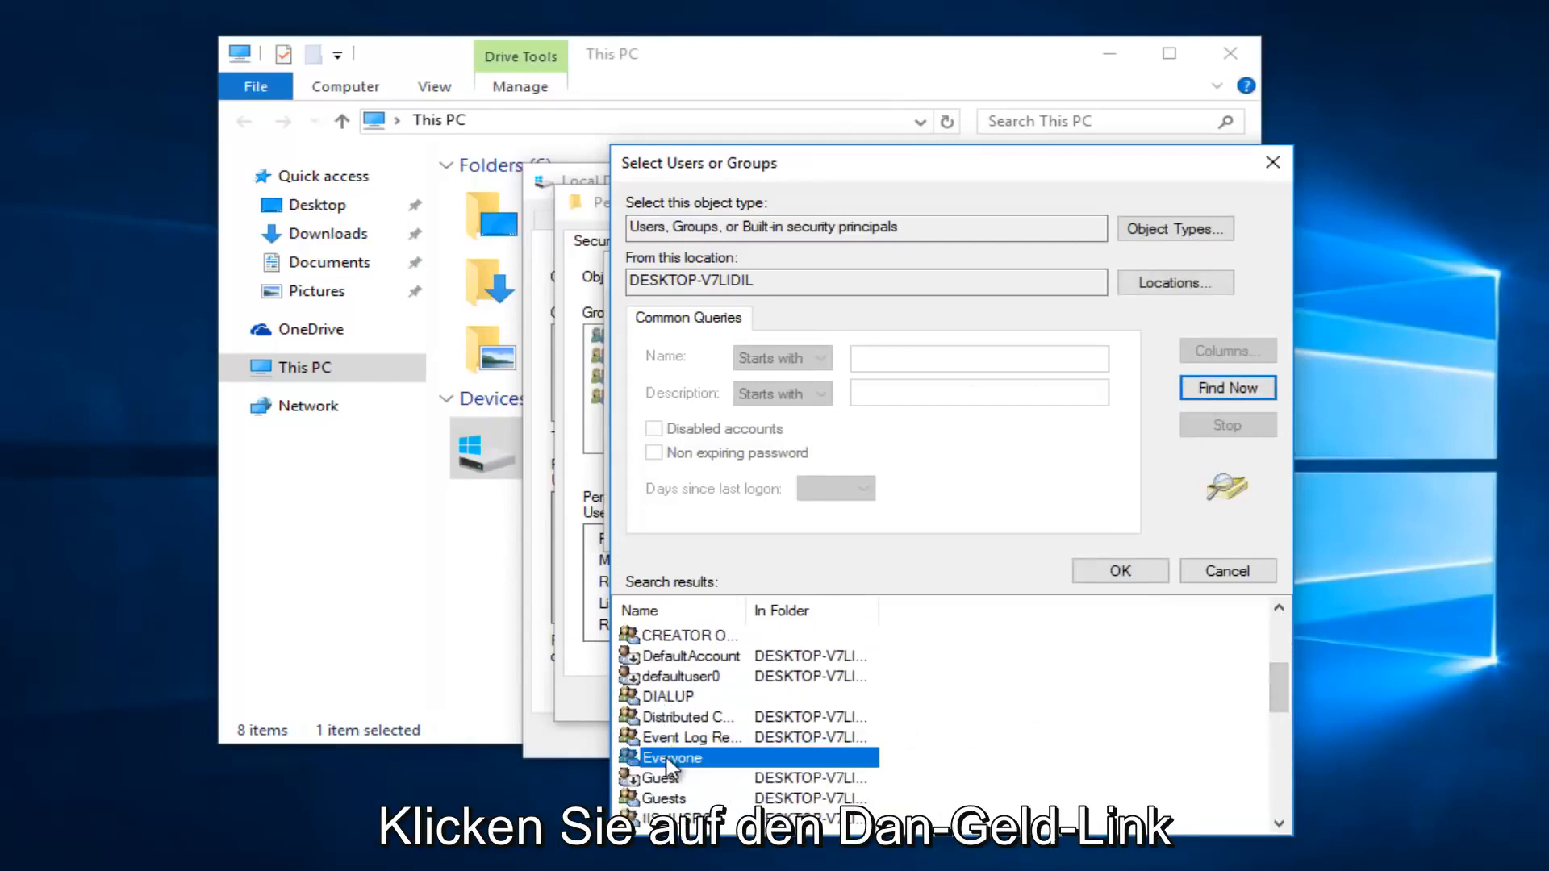
mouse_move(681, 765)
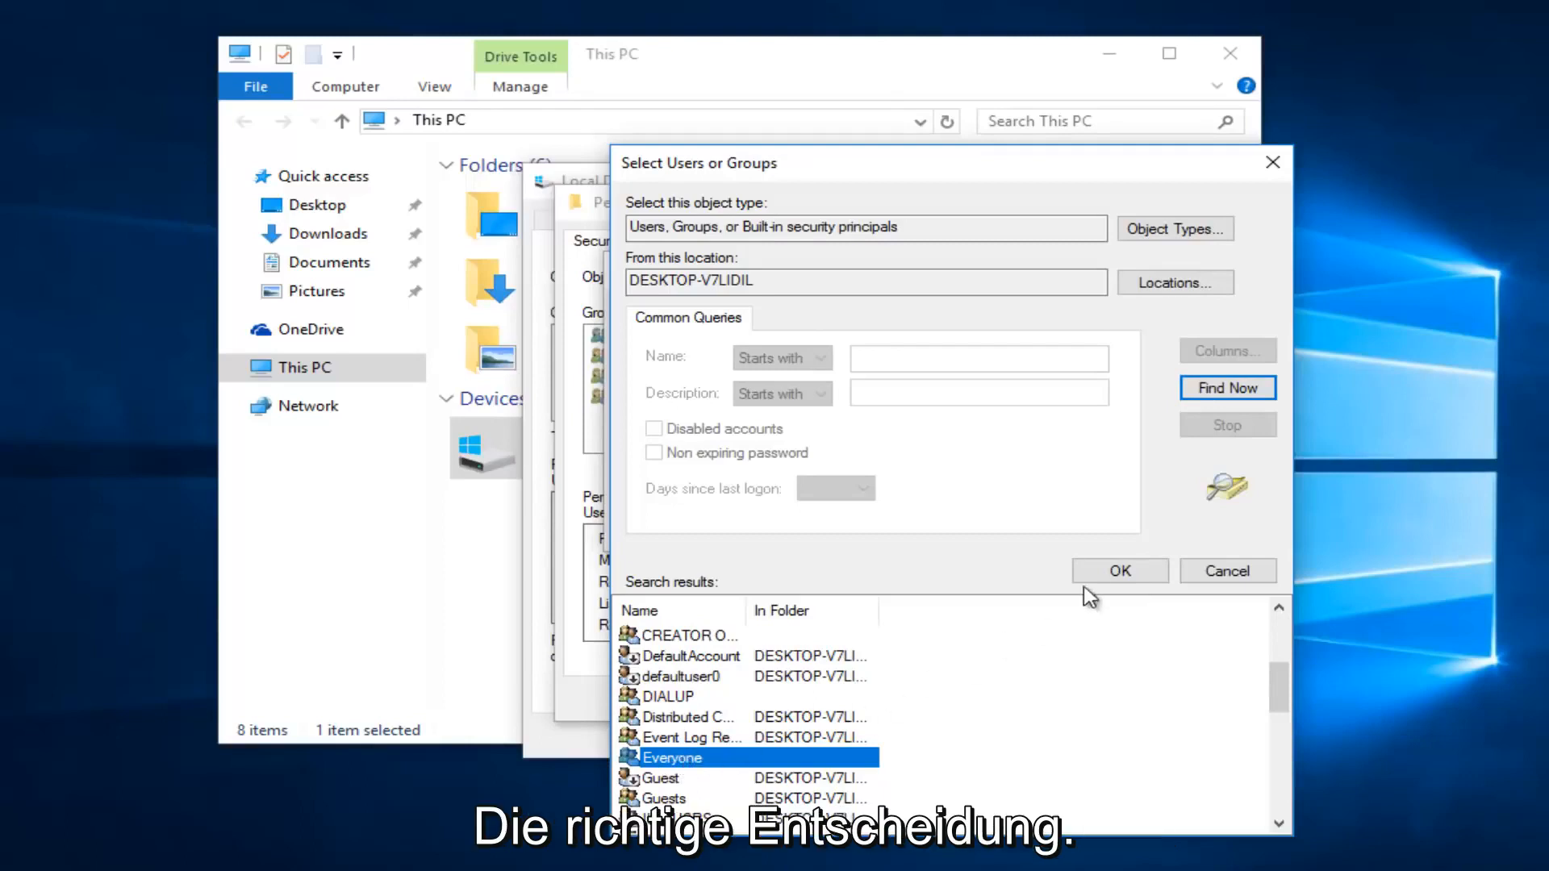
left_click(1118, 571)
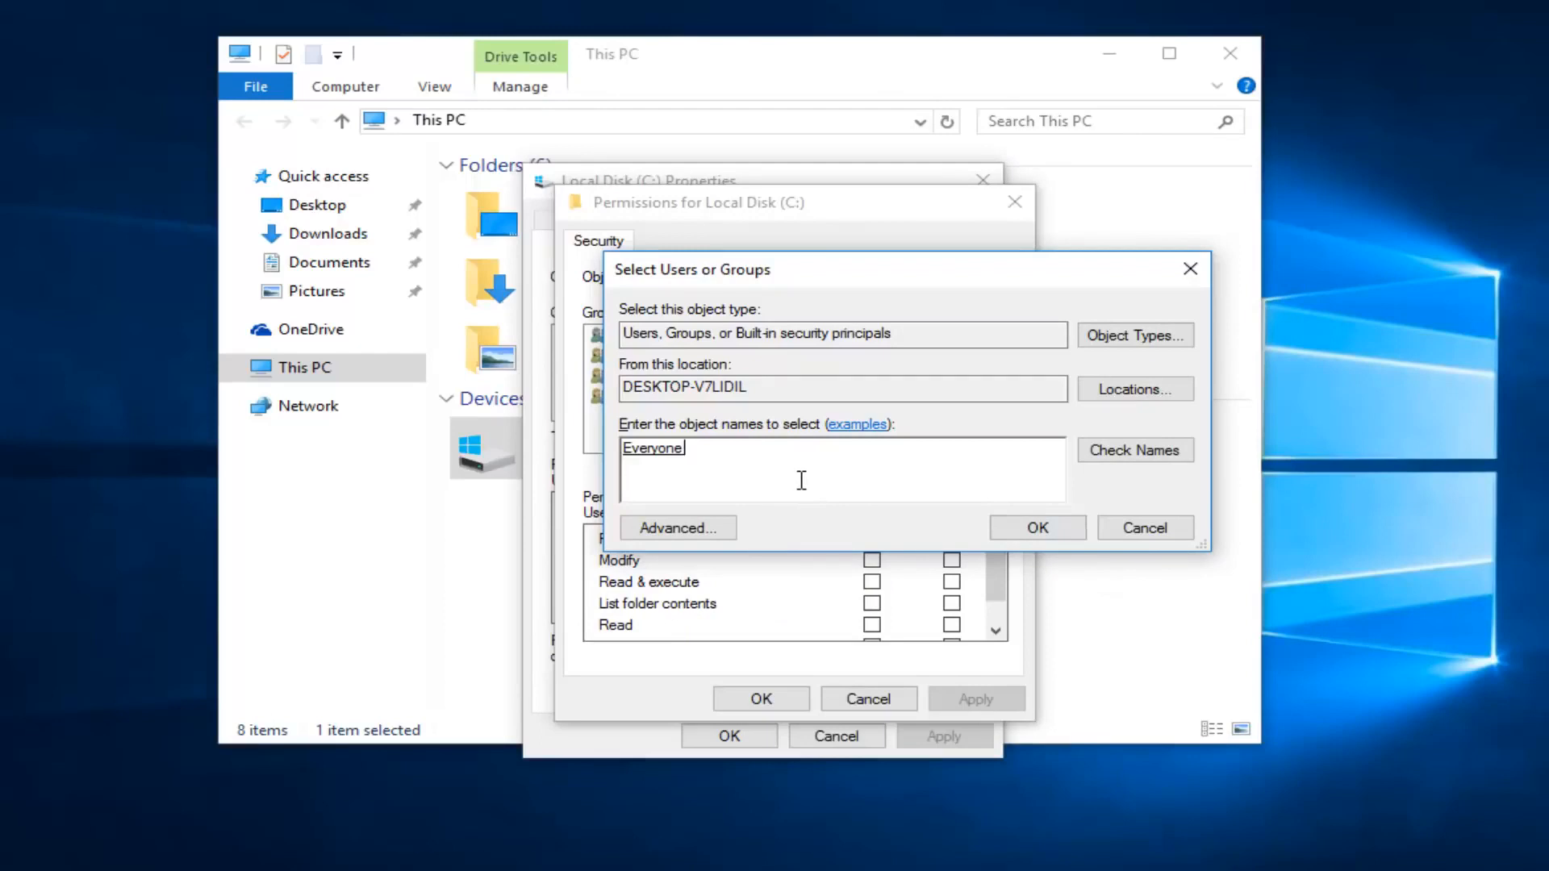
left_click(1035, 526)
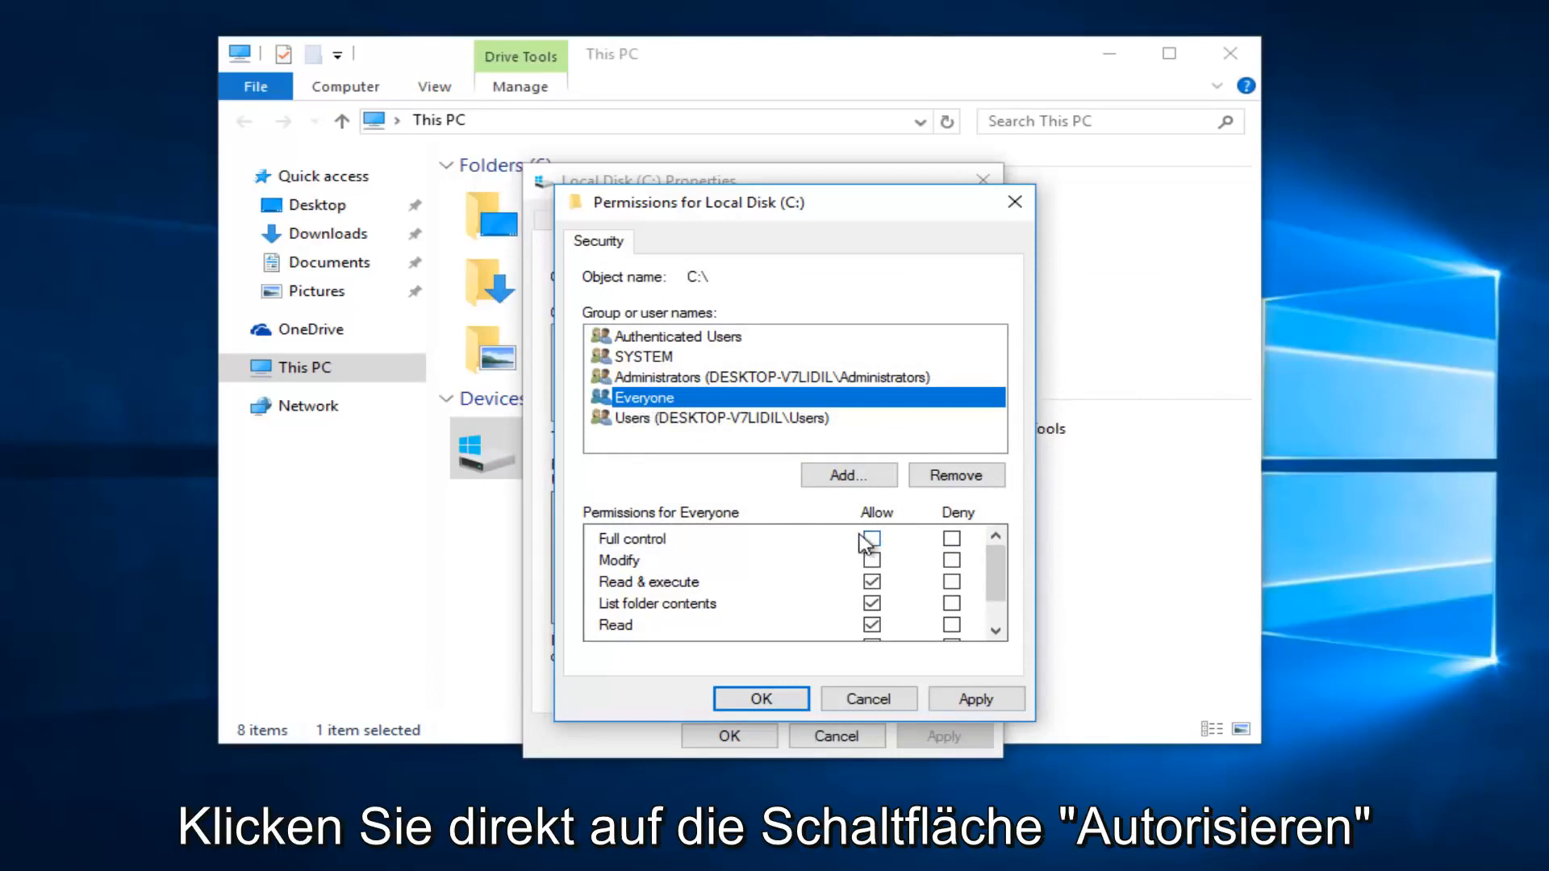
- Allow Full control for Everyone on Local Disk (C:) and apply the change
left_click(871, 539)
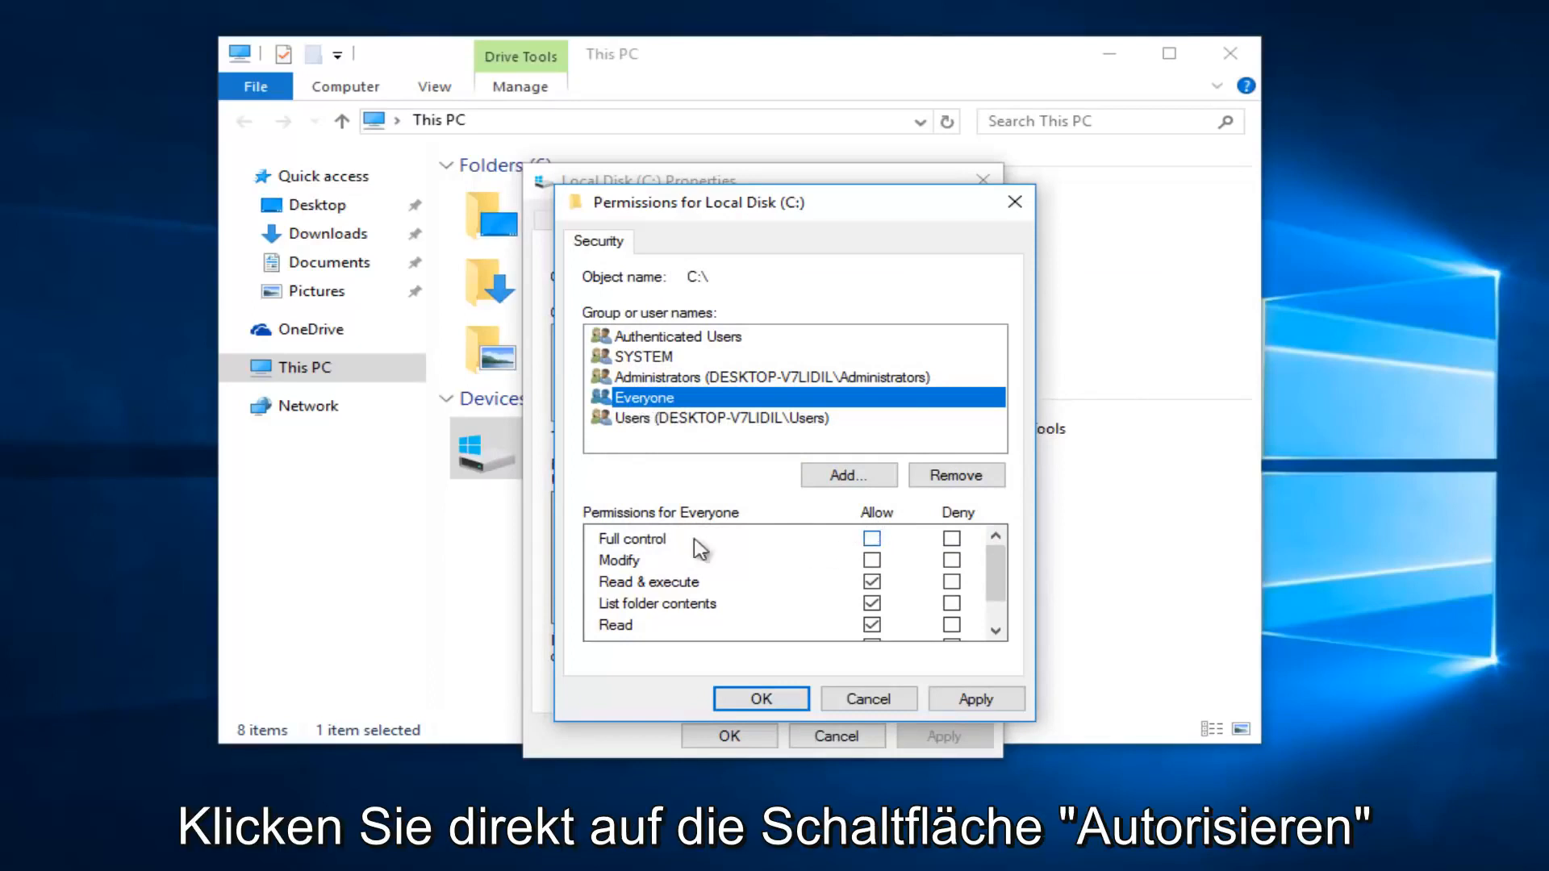
left_click(871, 539)
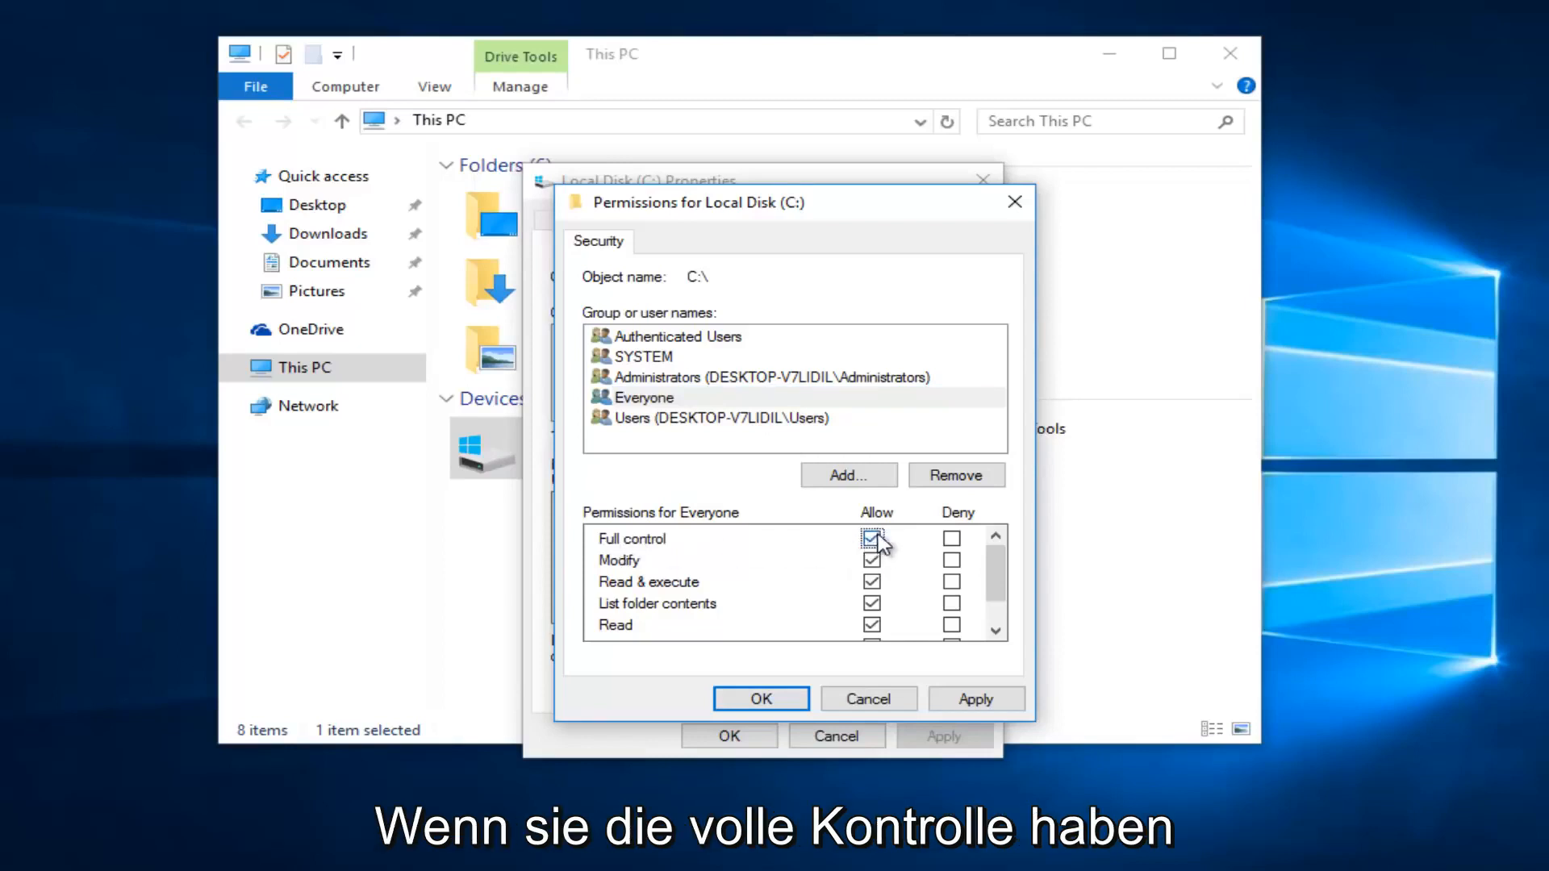
left_click(870, 539)
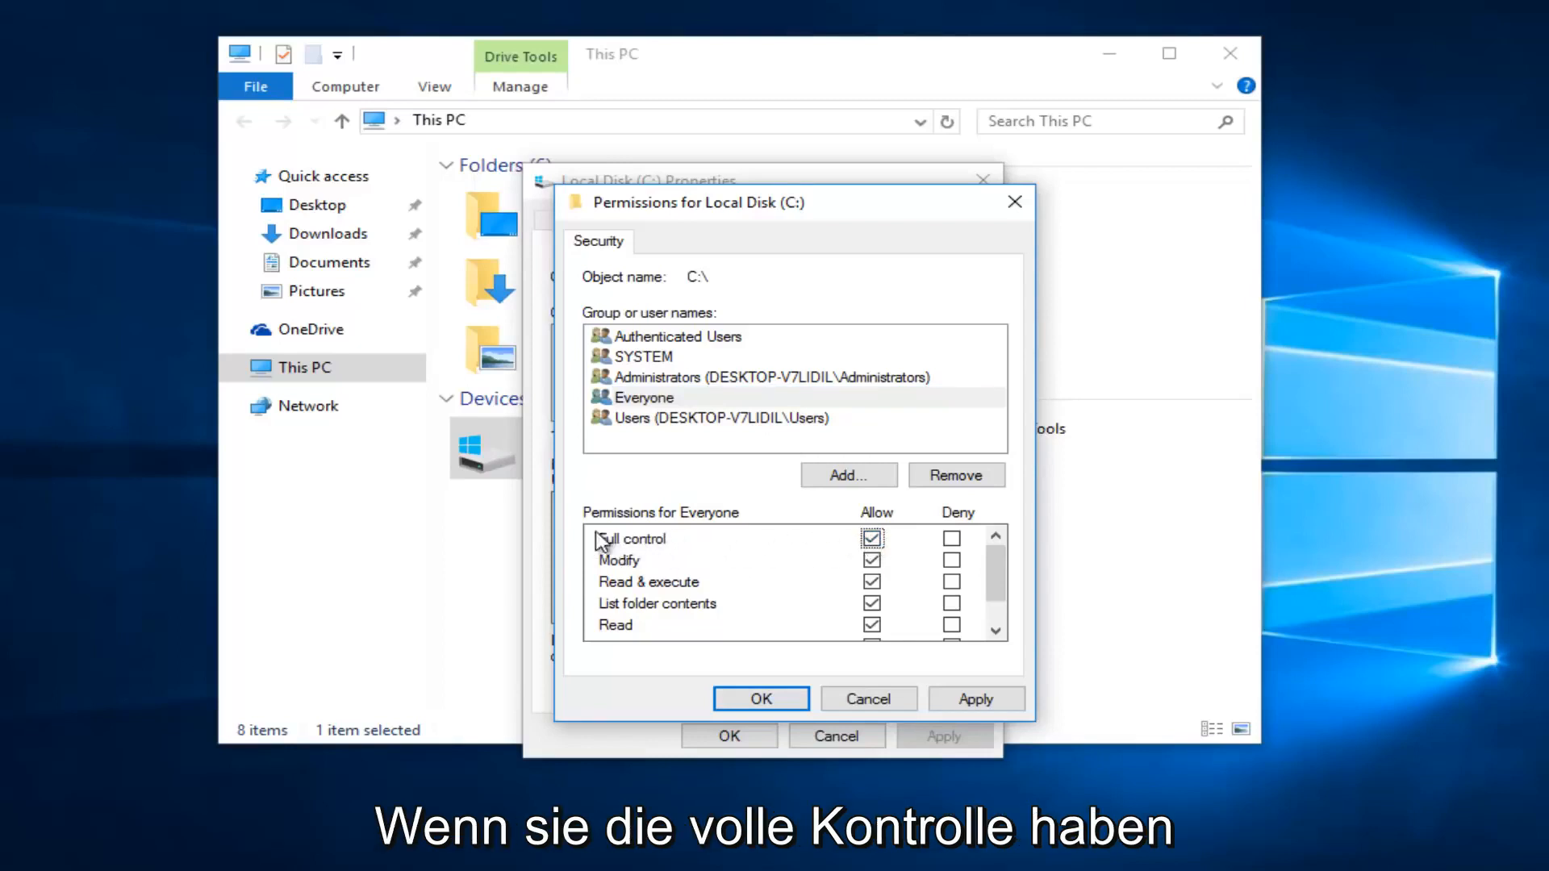
left_click(644, 397)
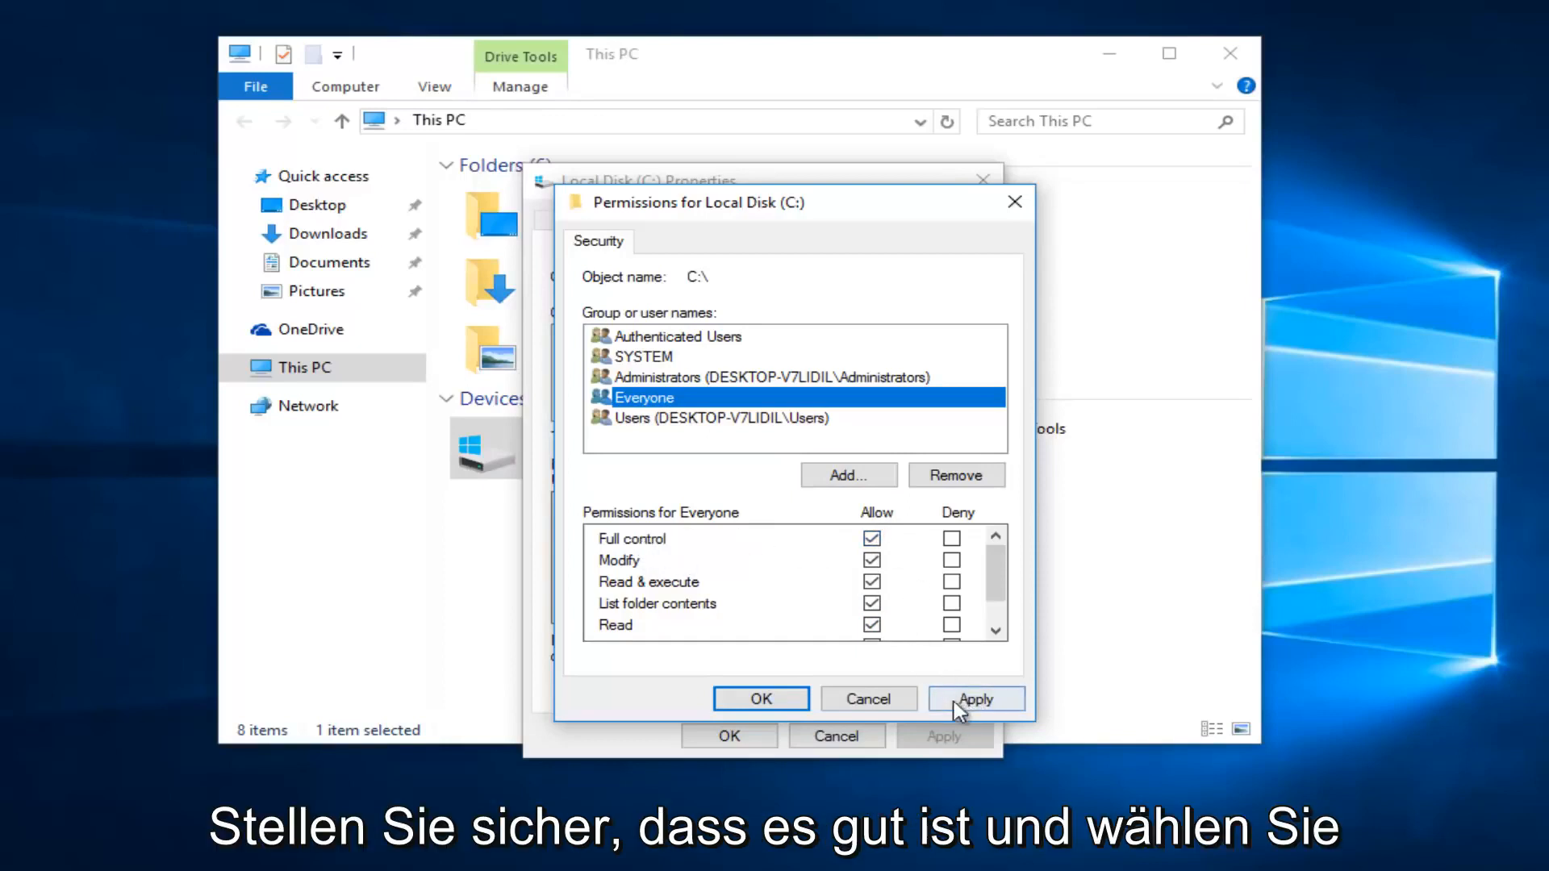
left_click(975, 698)
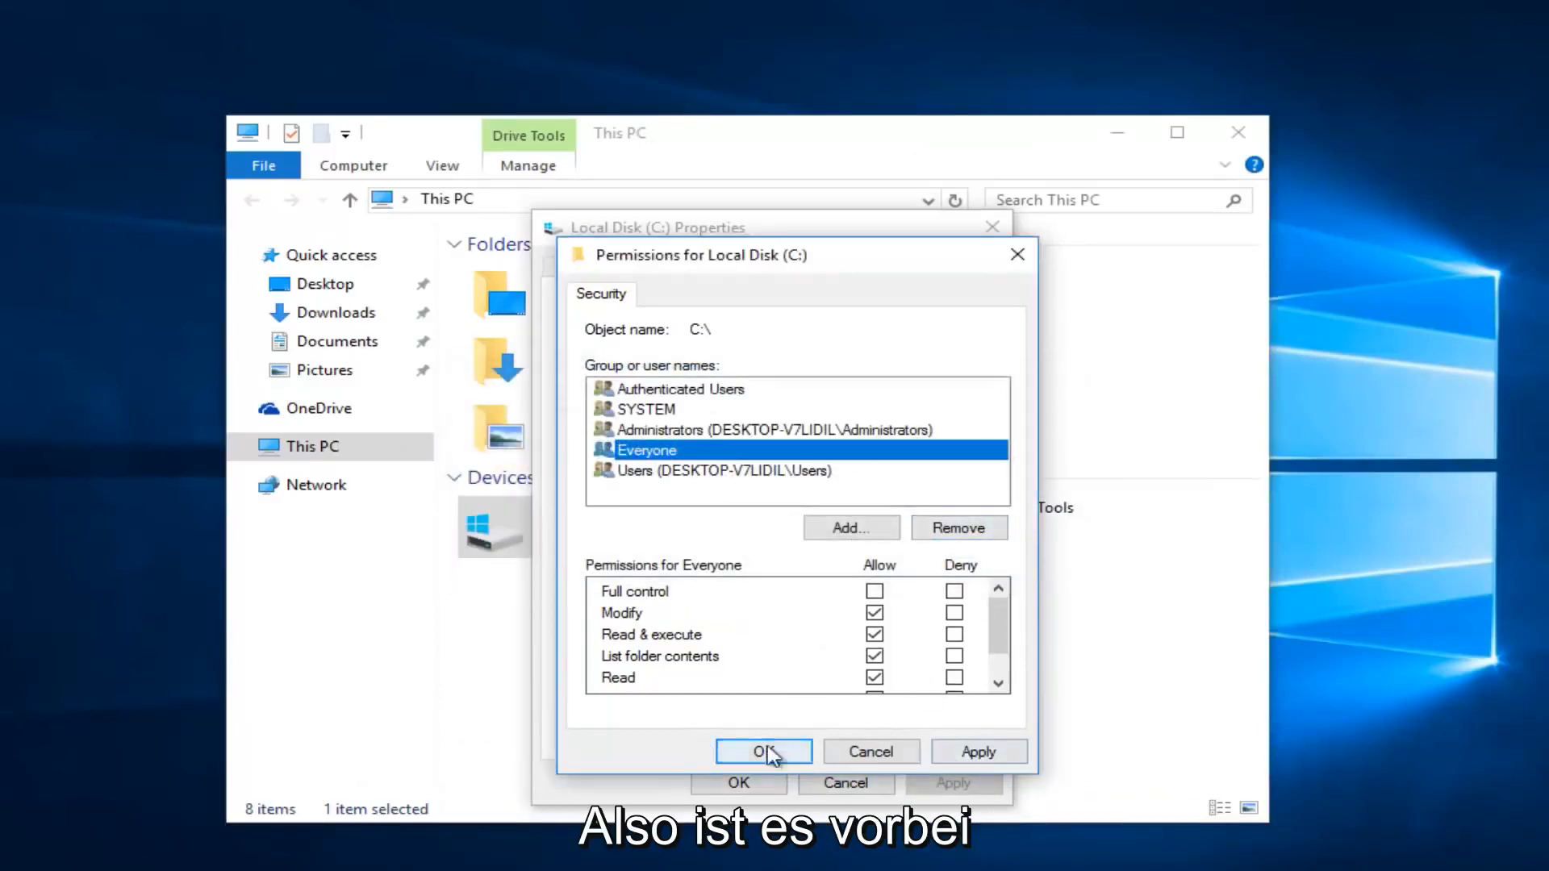
- Close the permissions editor and drive Properties, returning to This PC
left_click(764, 750)
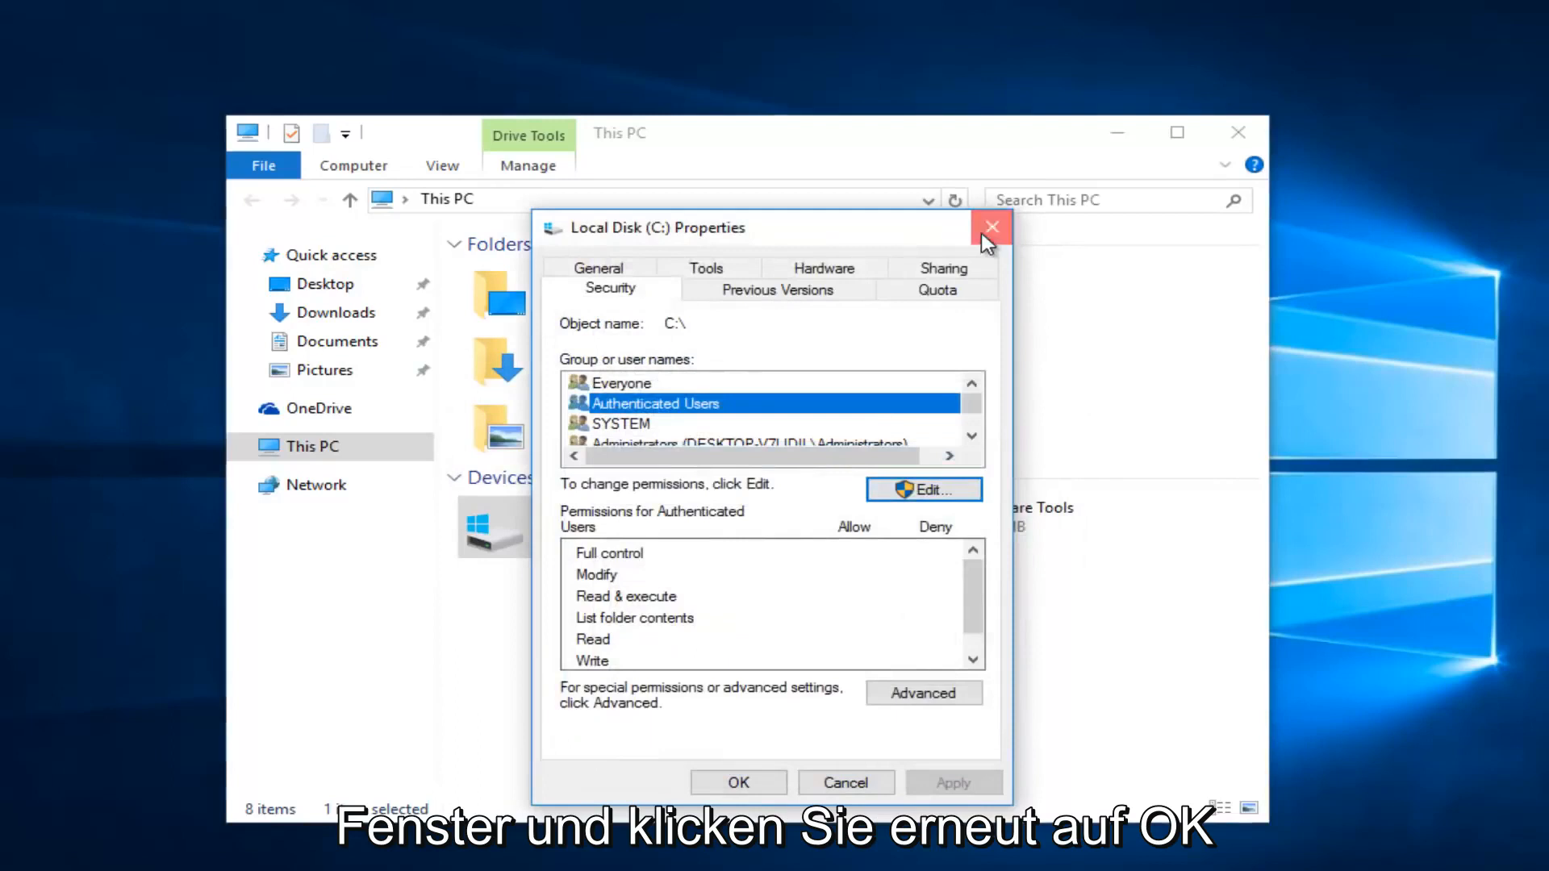
left_click(992, 226)
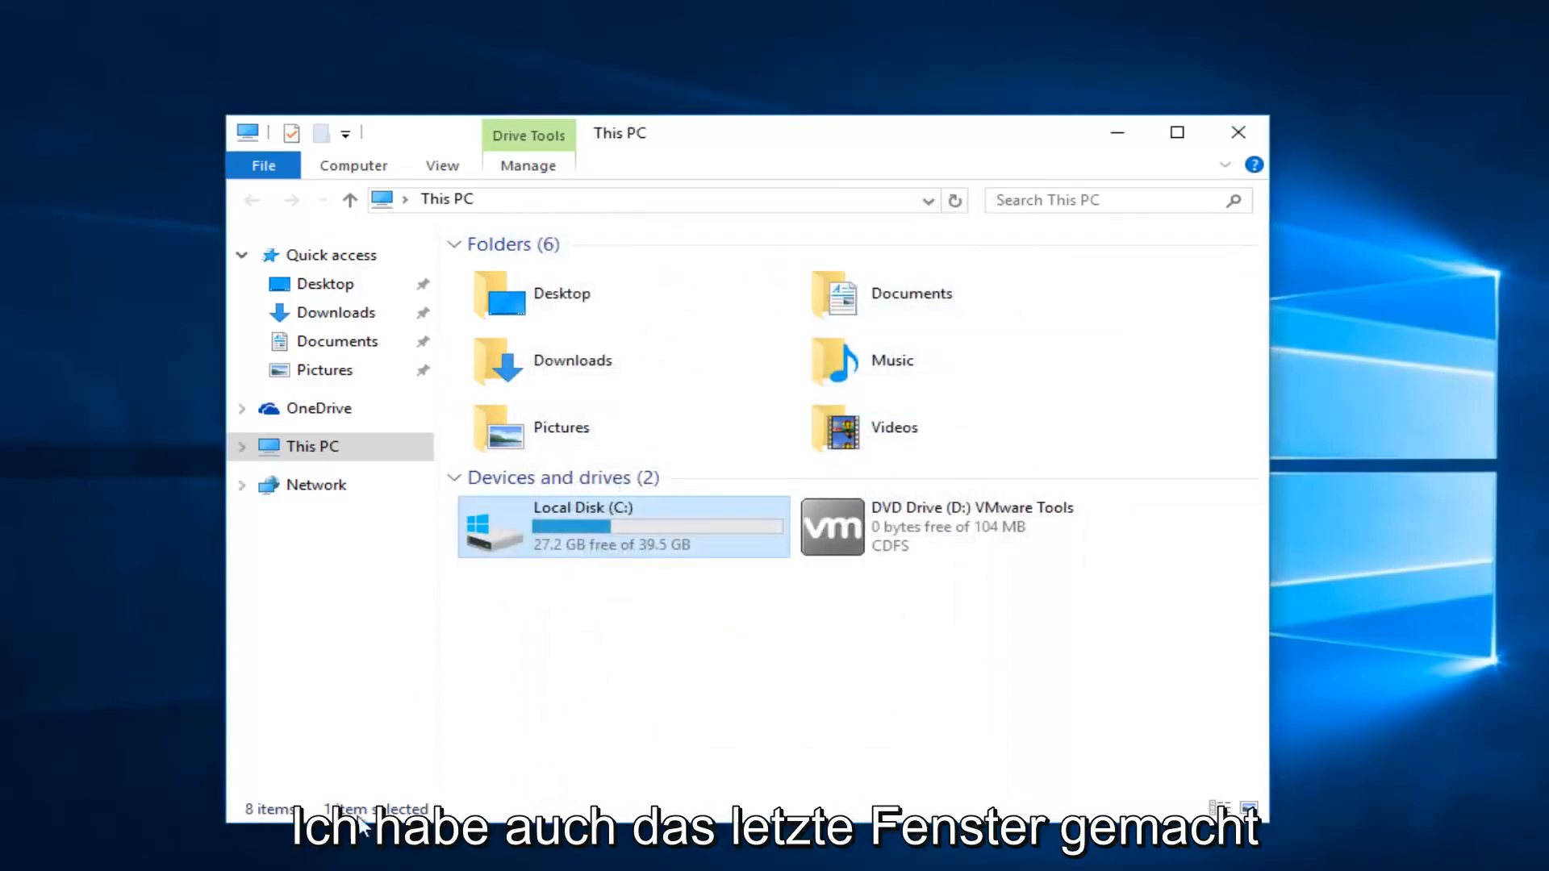
left_click(642, 641)
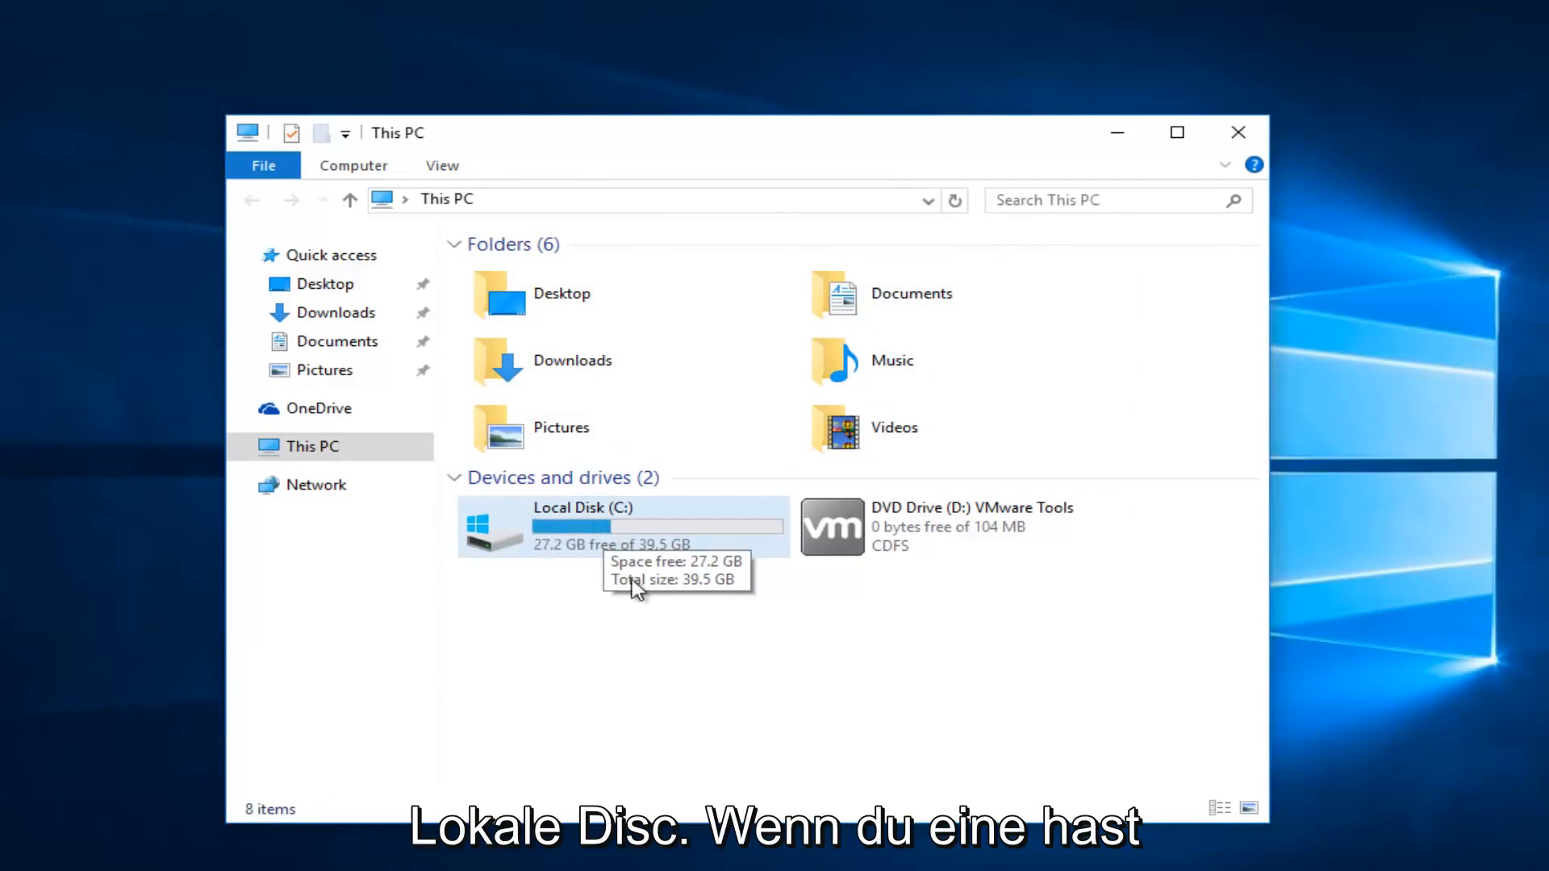
mouse_move(623, 579)
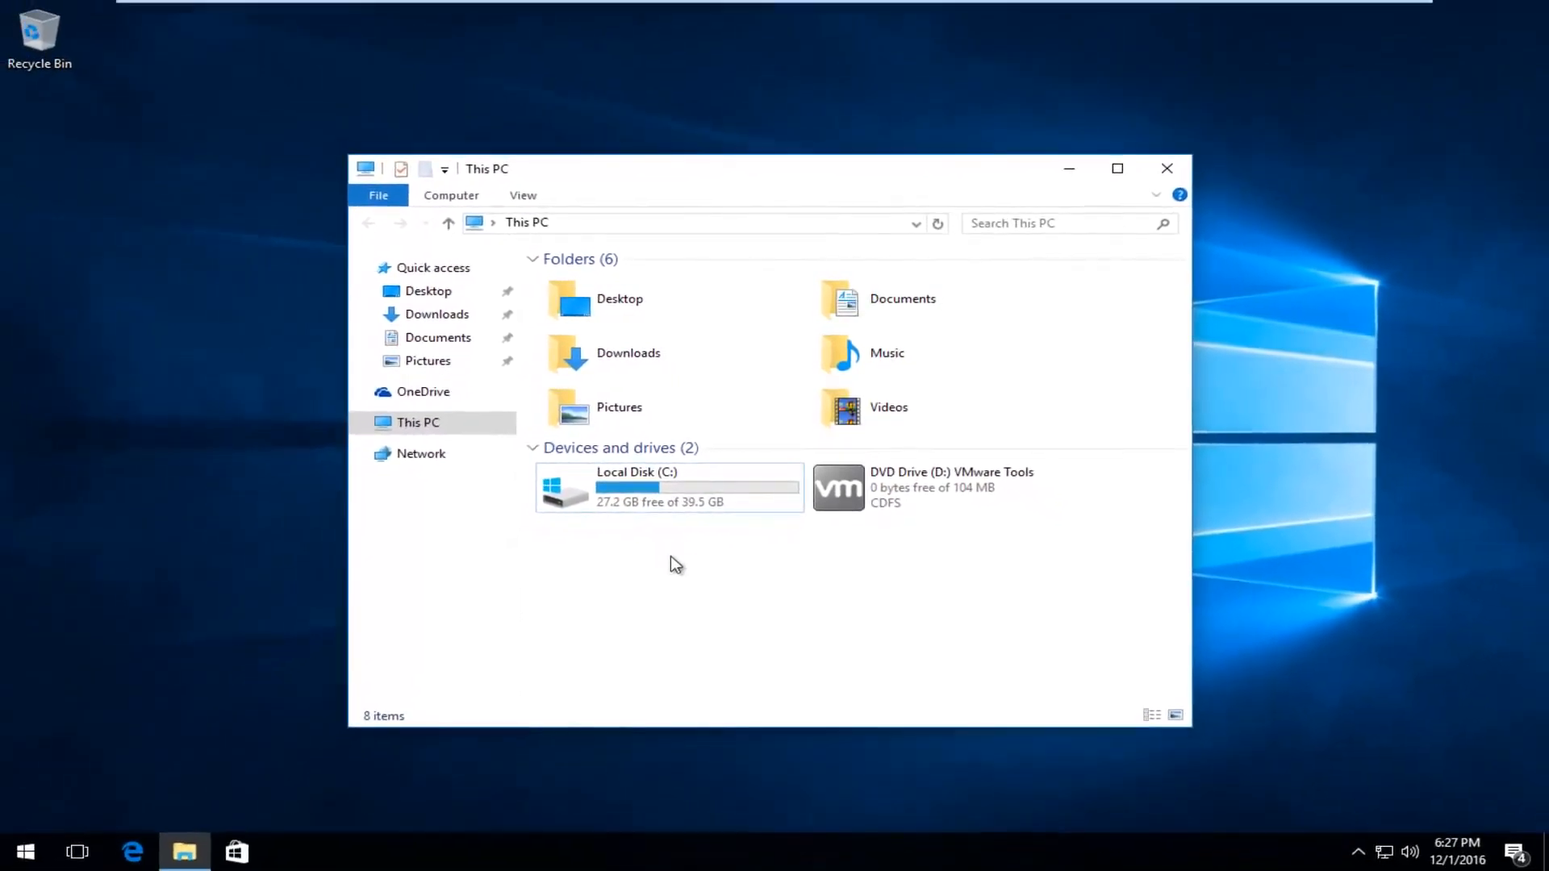
mouse_move(679, 577)
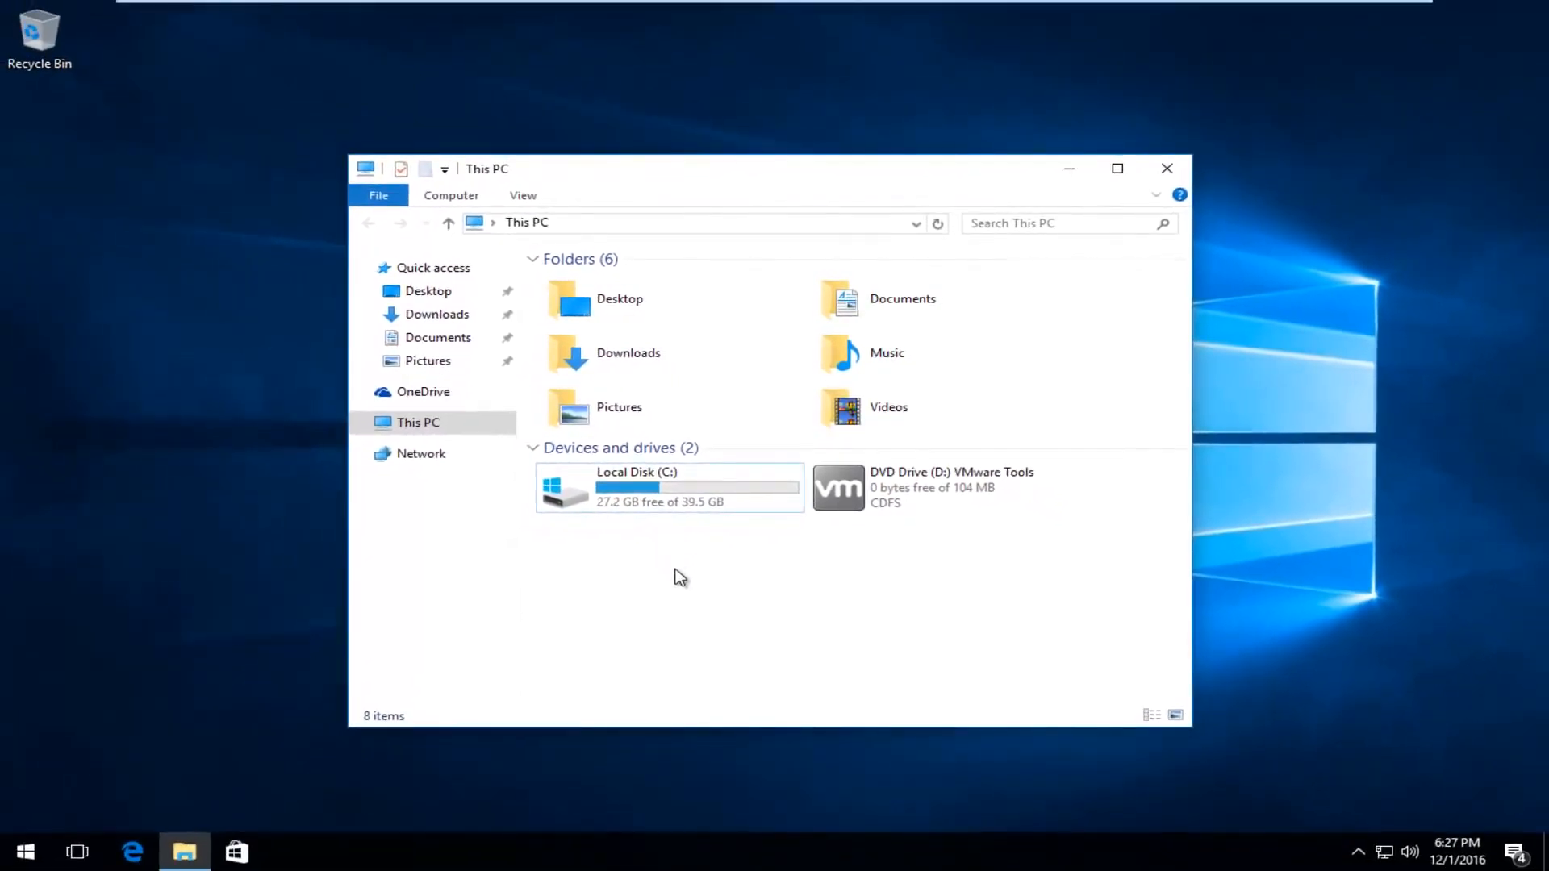